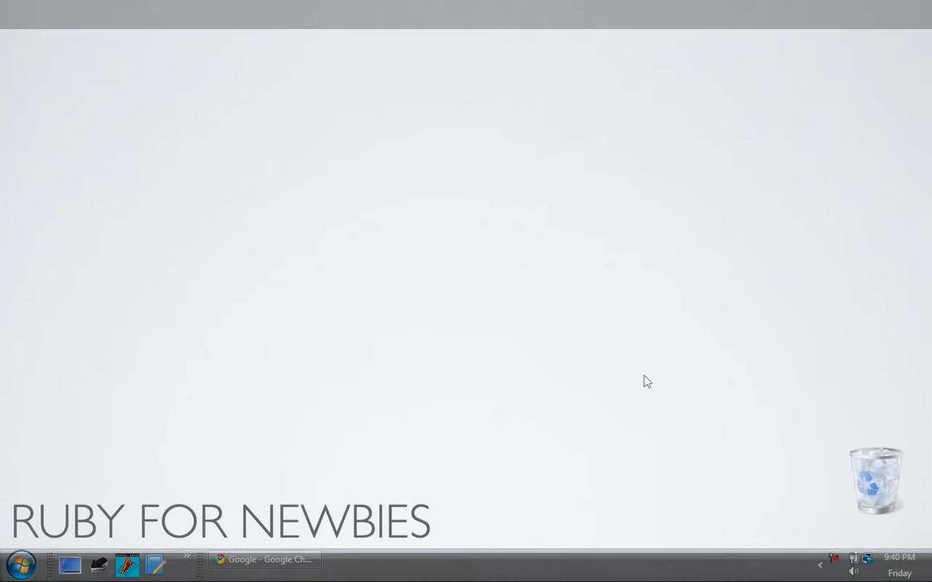
mouse_move(591, 360)
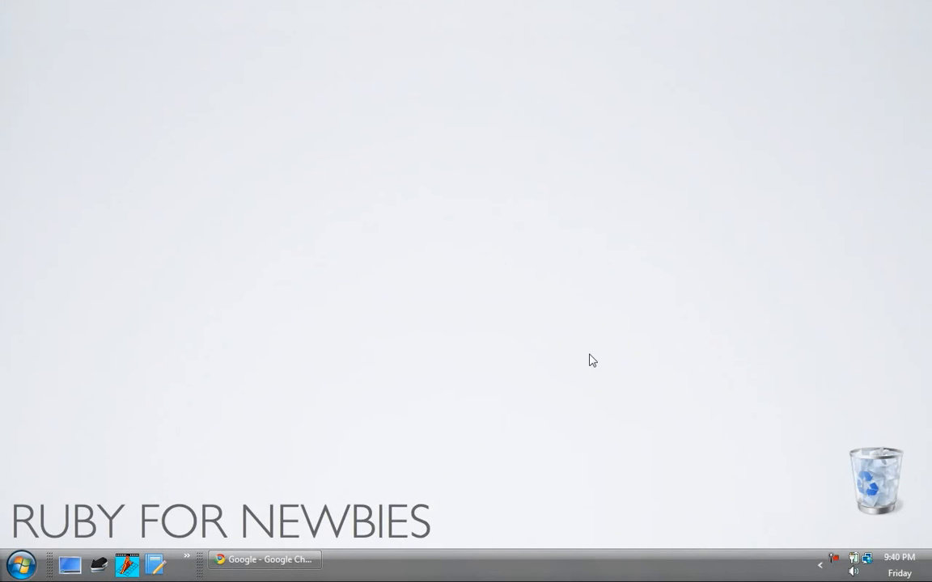
- Open the Ruby downloads page on ruby-lang.org in Chrome and scroll to Ruby on Windows
click(265, 560)
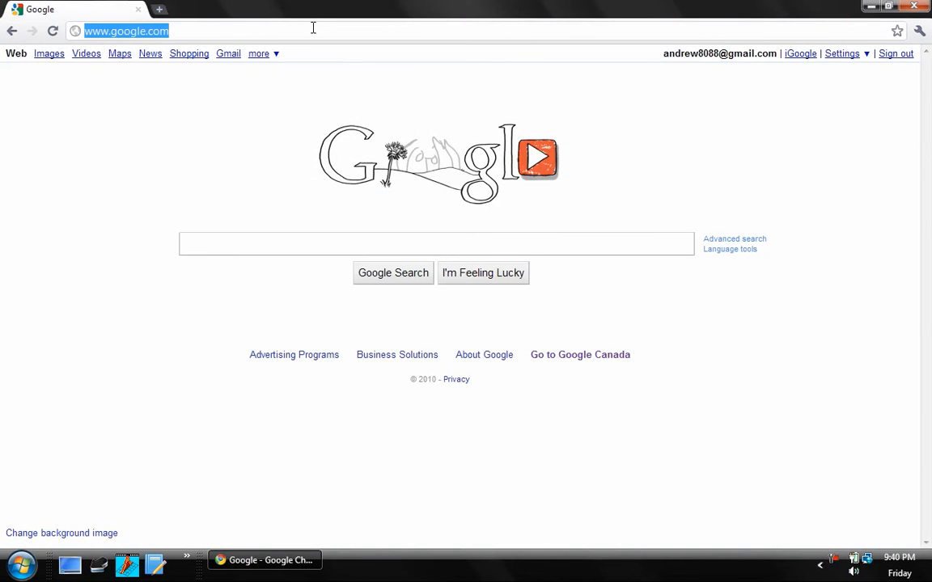
text(ruby-lang.org/en/)
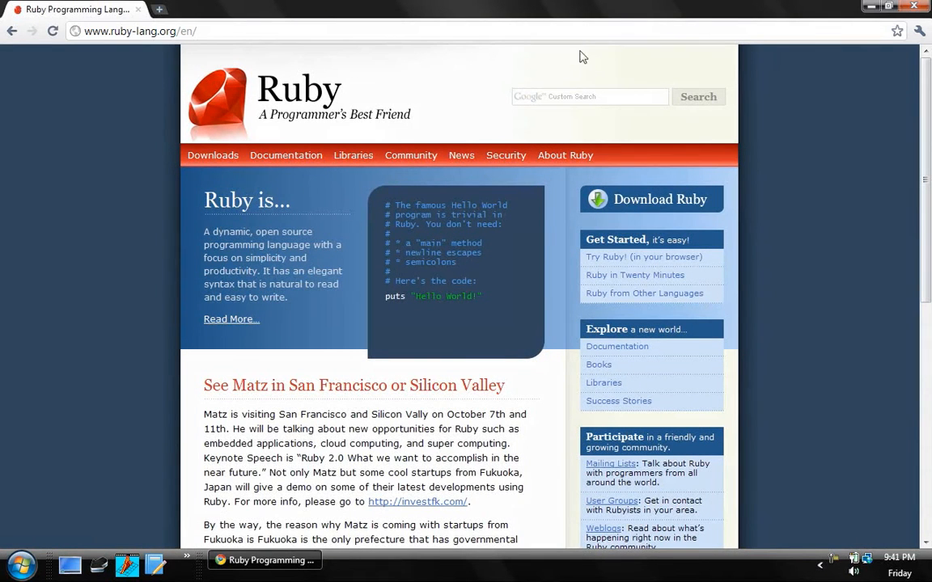
click(652, 199)
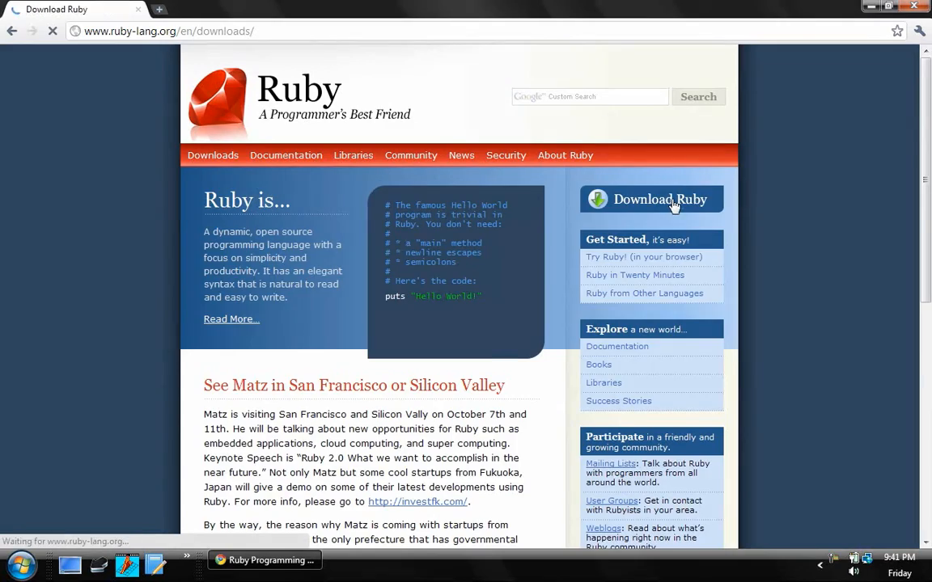
click(651, 199)
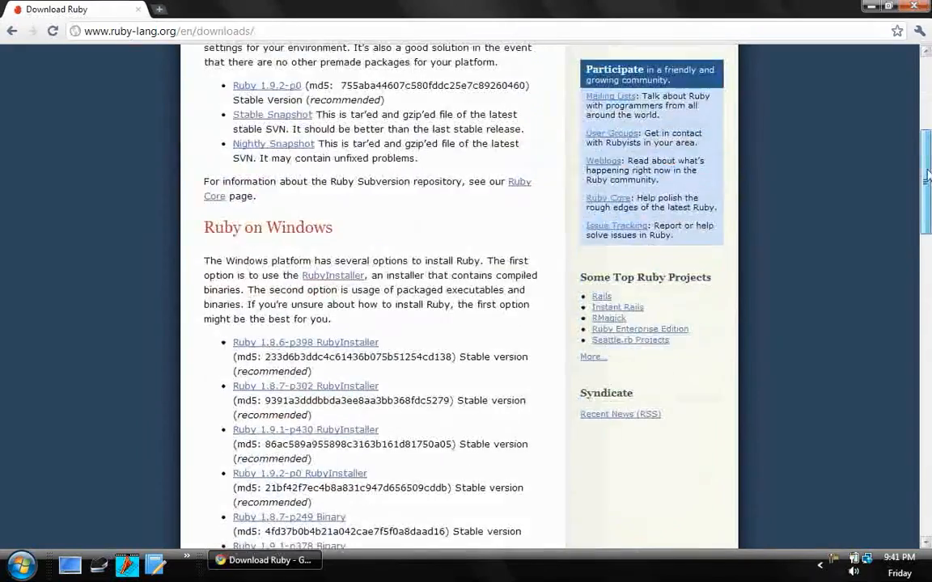
scroll(down, 3)
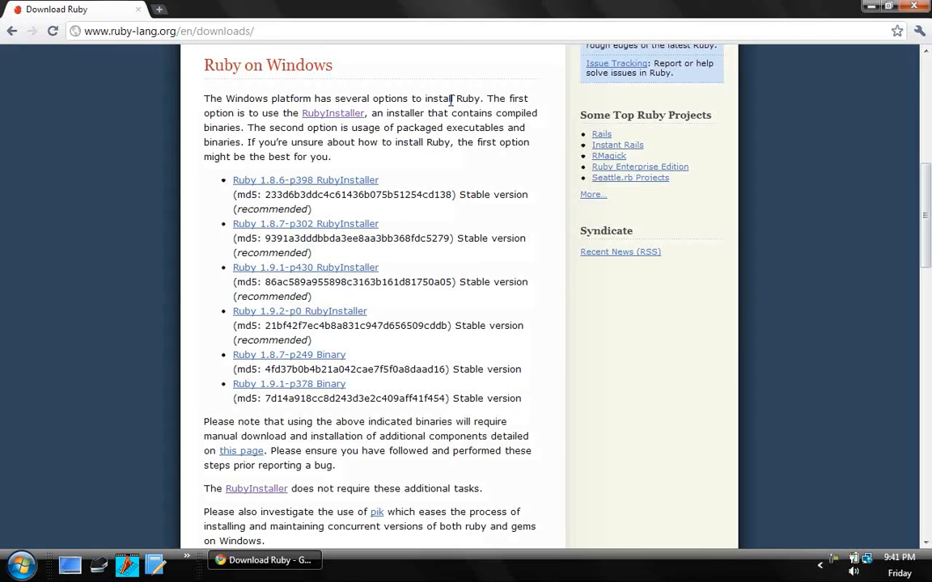
mouse_move(366, 300)
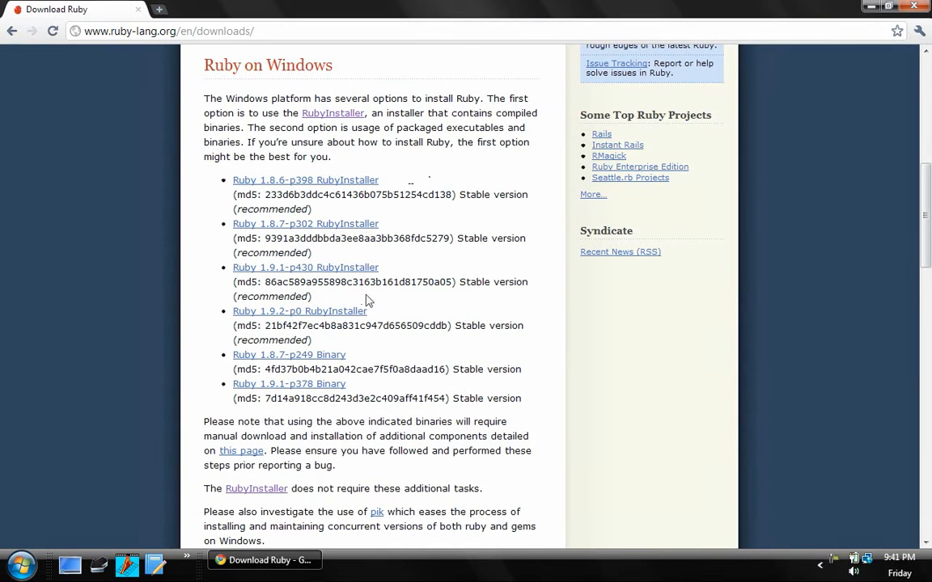
mouse_move(479, 362)
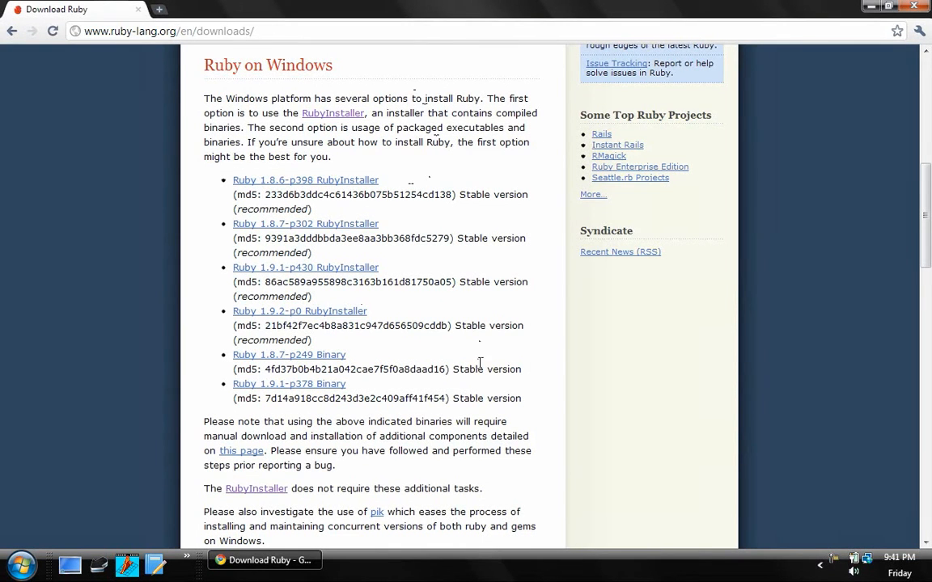
mouse_move(283, 316)
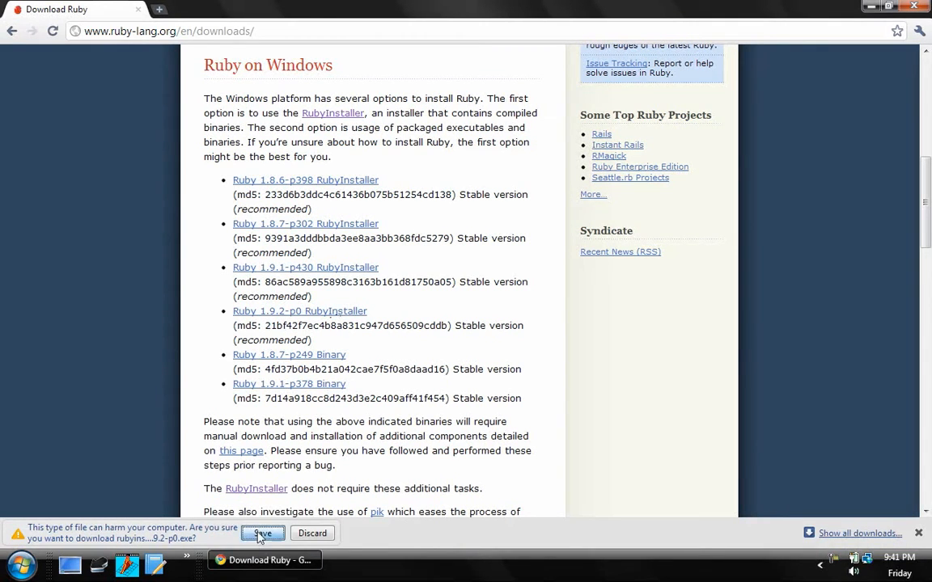
- Save the Ruby 1.9.2-p0 RubyInstaller download and run it
click(262, 533)
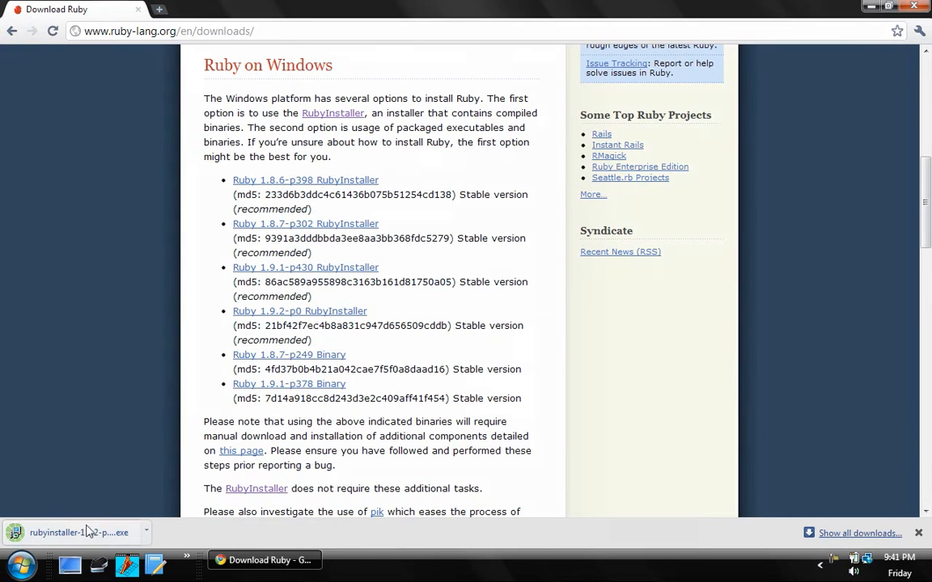
click(79, 532)
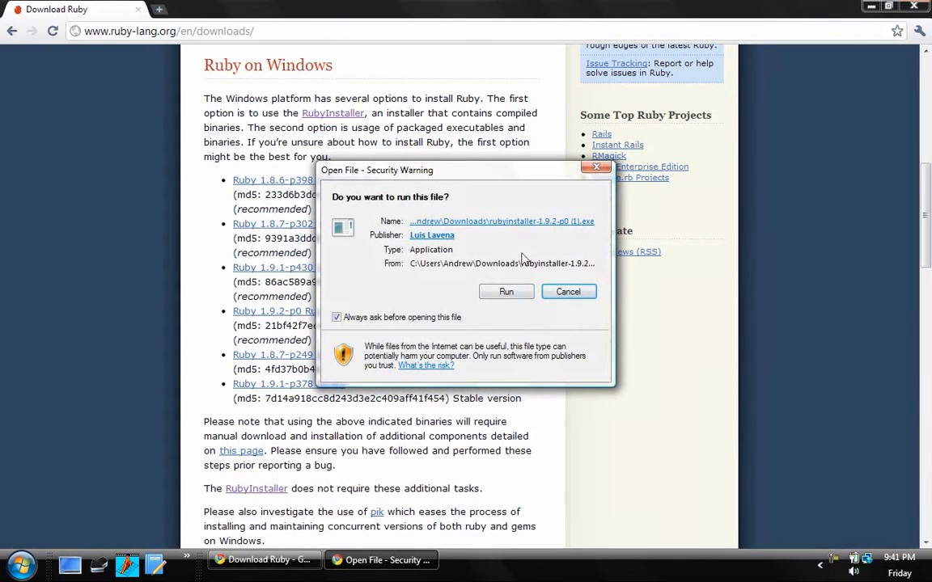
click(505, 292)
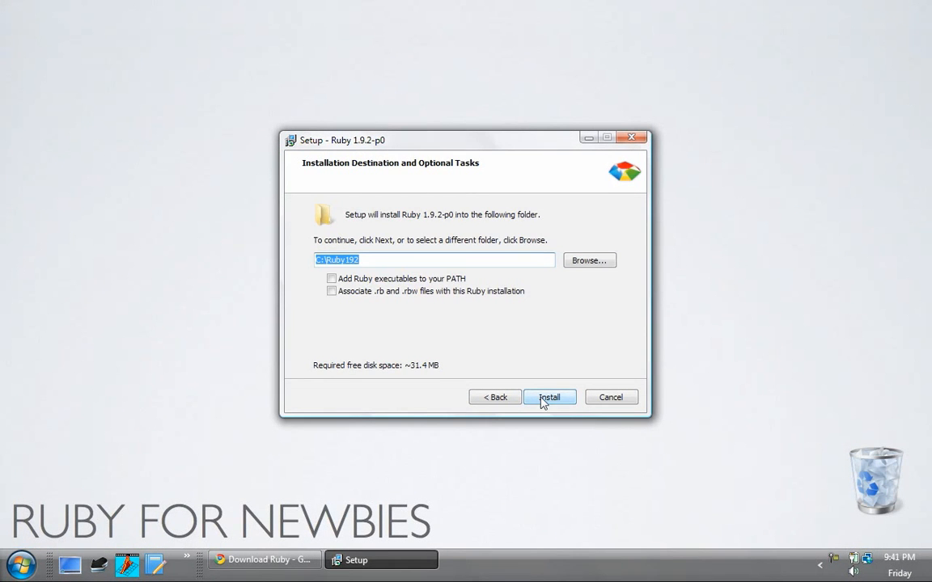
- Install Ruby to C:\Ruby192 with PATH and .rb/.rbw associations enabled, then finish
click(331, 278)
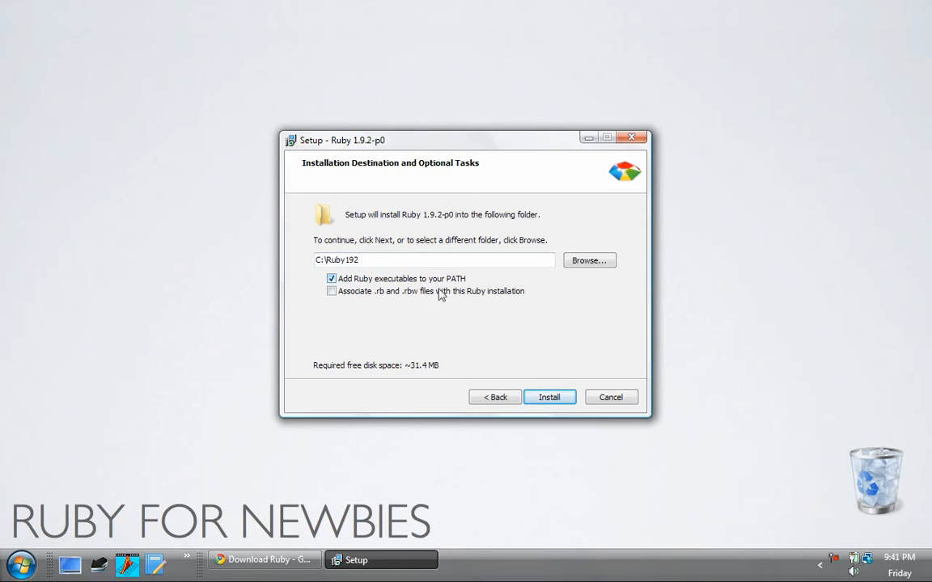
click(331, 292)
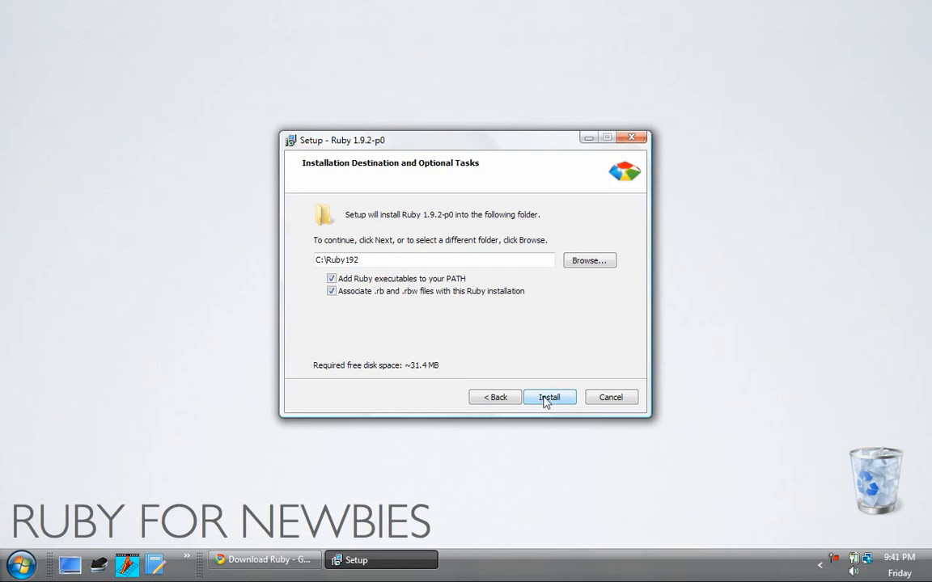
click(549, 397)
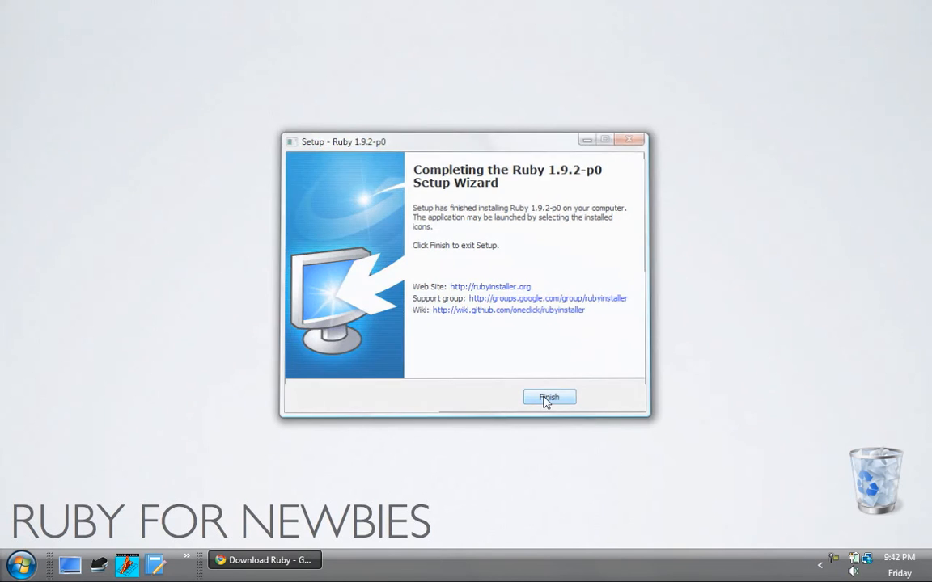
click(549, 397)
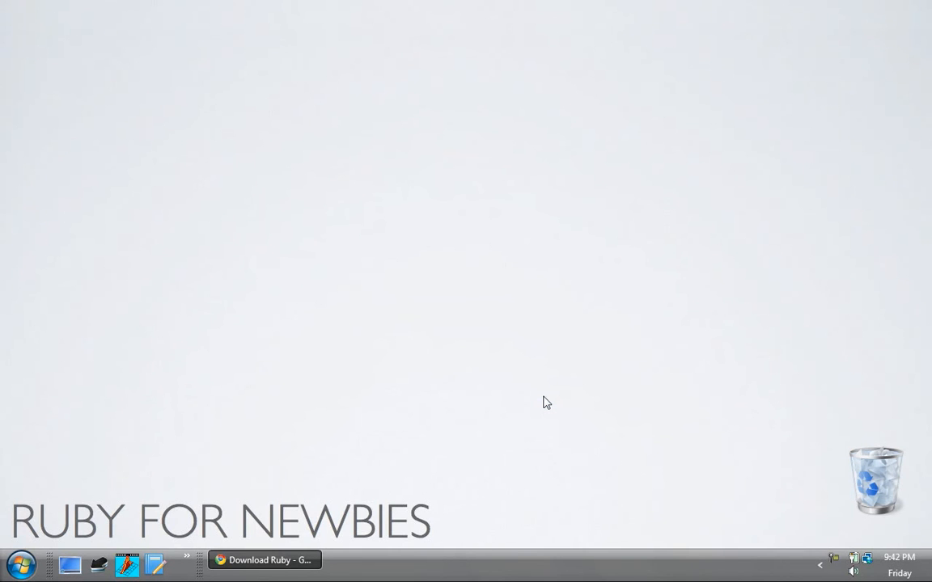
mouse_move(426, 363)
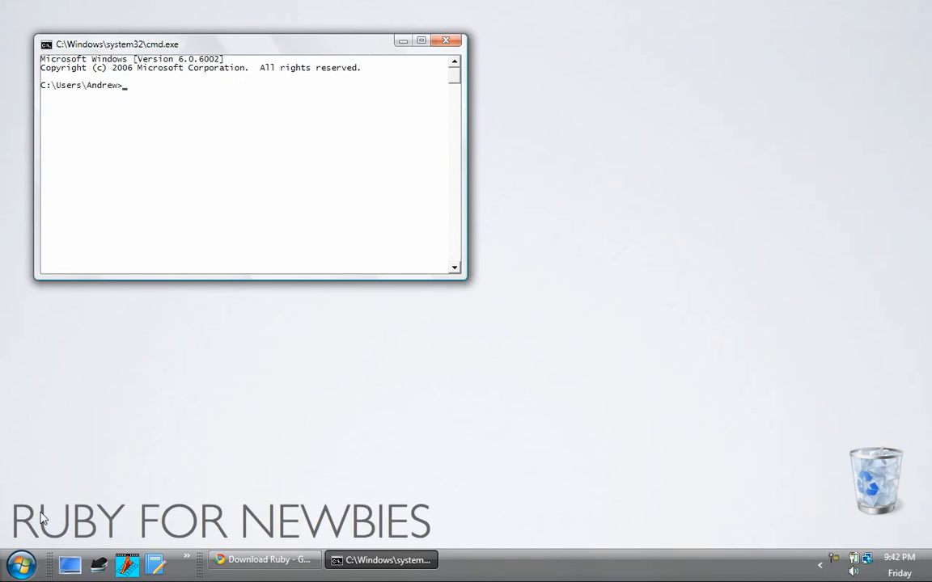
- Confirm ruby --version reports 1.9.2p0 in Command Prompt, then close the window
text(ruby --version)
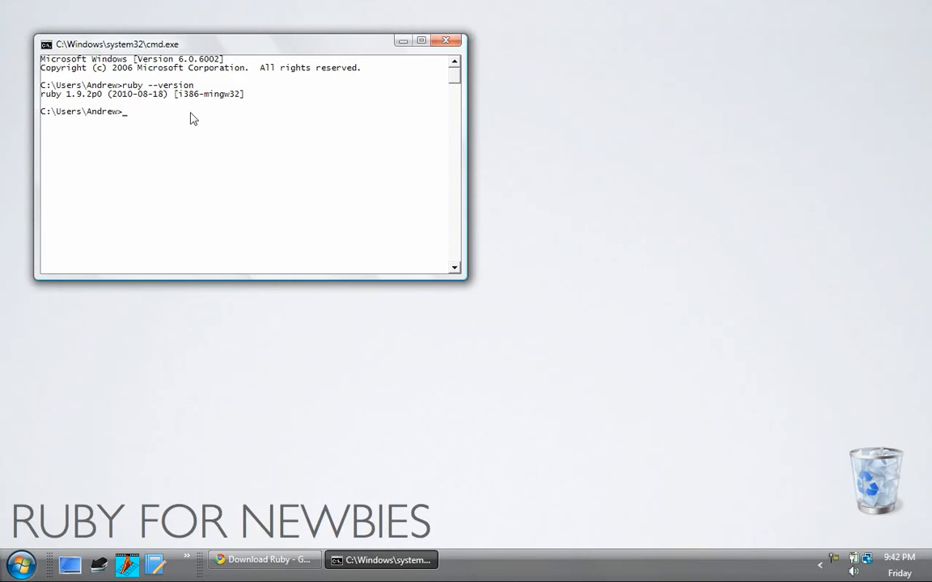
mouse_move(420, 123)
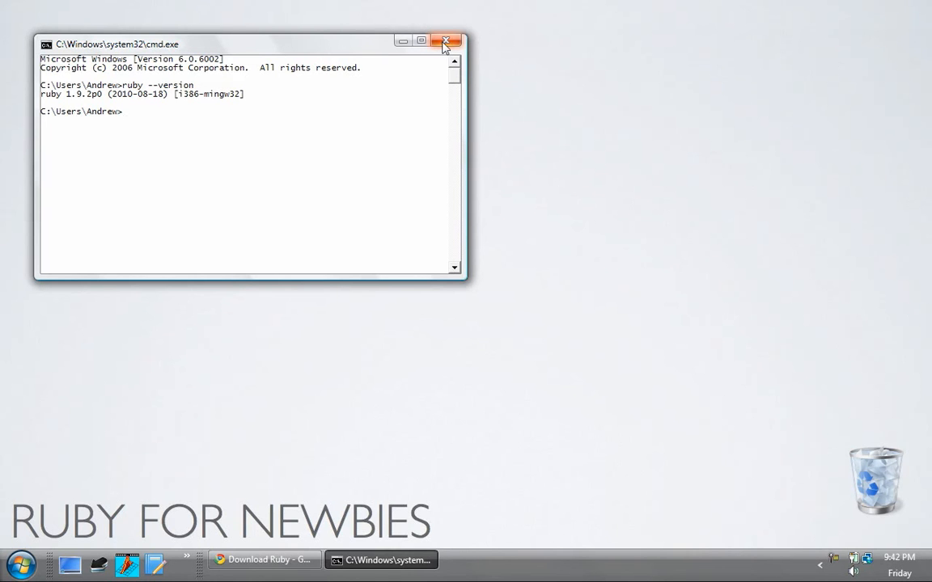
click(445, 41)
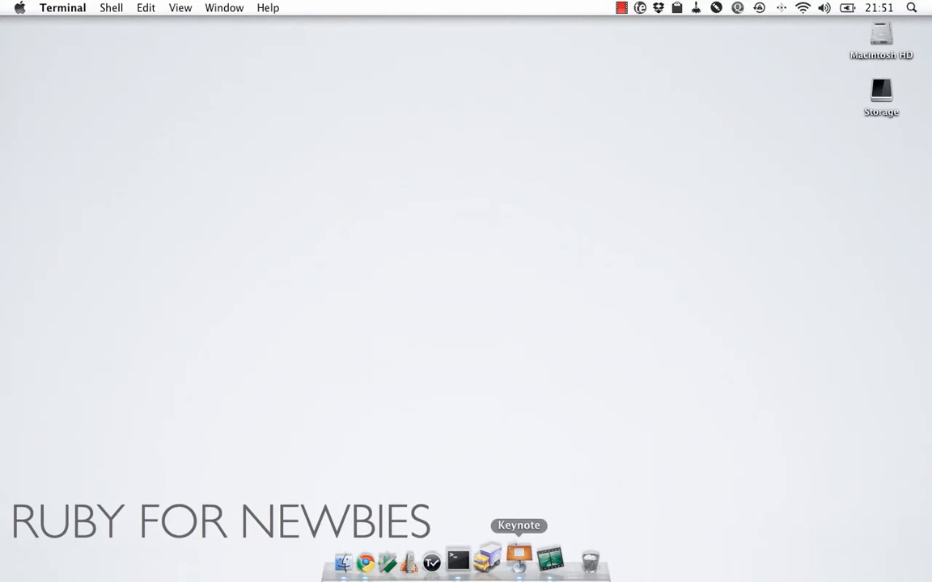
- Open a Terminal window, enlarge it to 102×32, and start irb
click(458, 560)
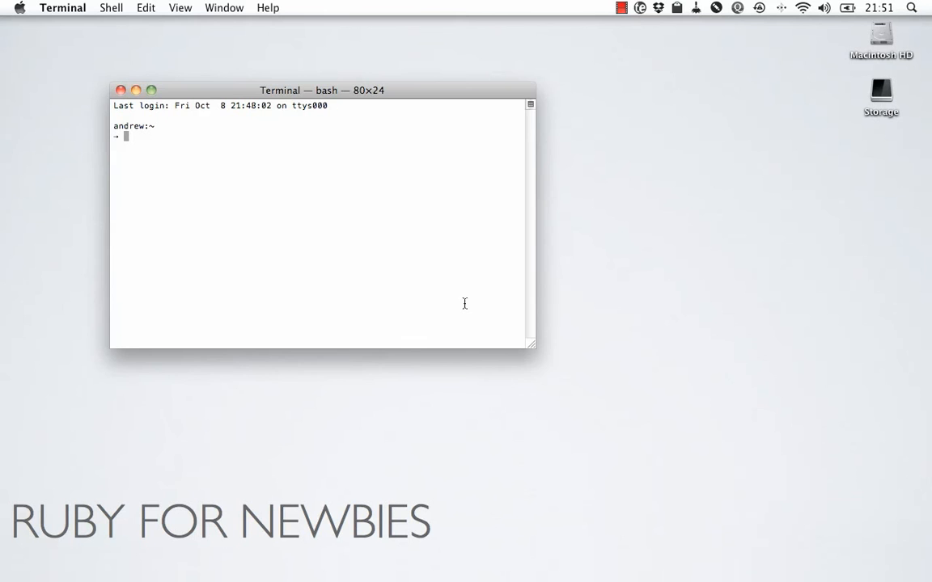
drag(532, 350, 643, 431)
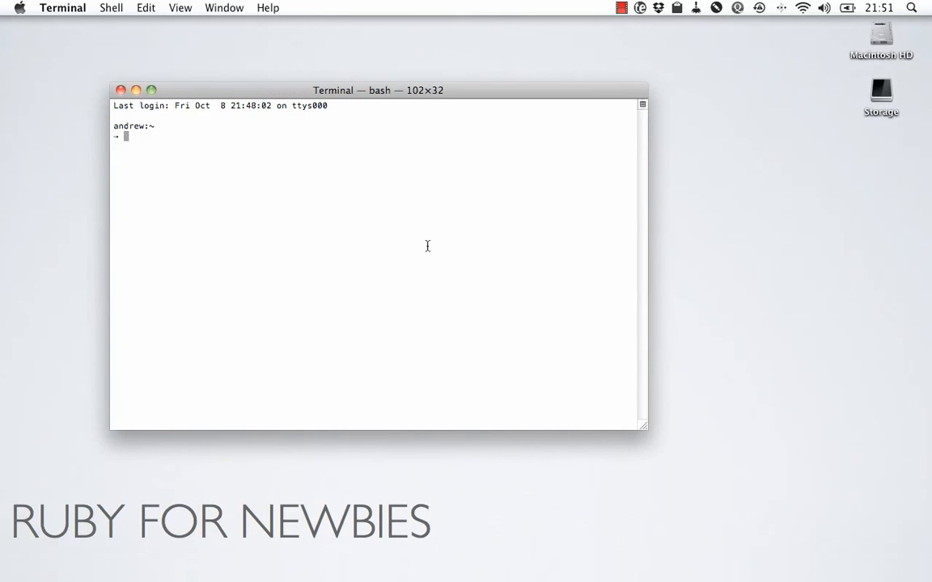
text(irb)
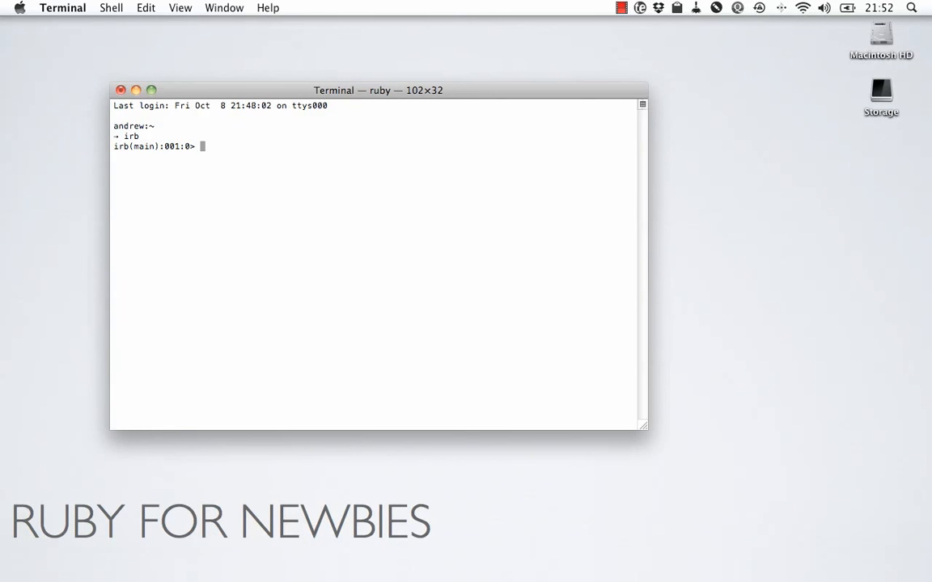
- Evaluate 1 + 2 in irb and highlight that line
text(1 + 2)
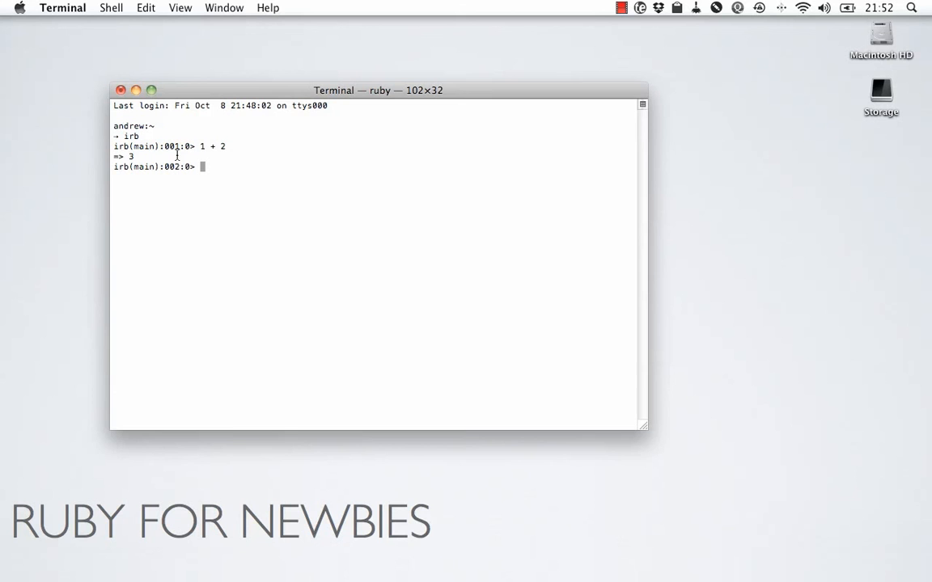
triple_click(214, 147)
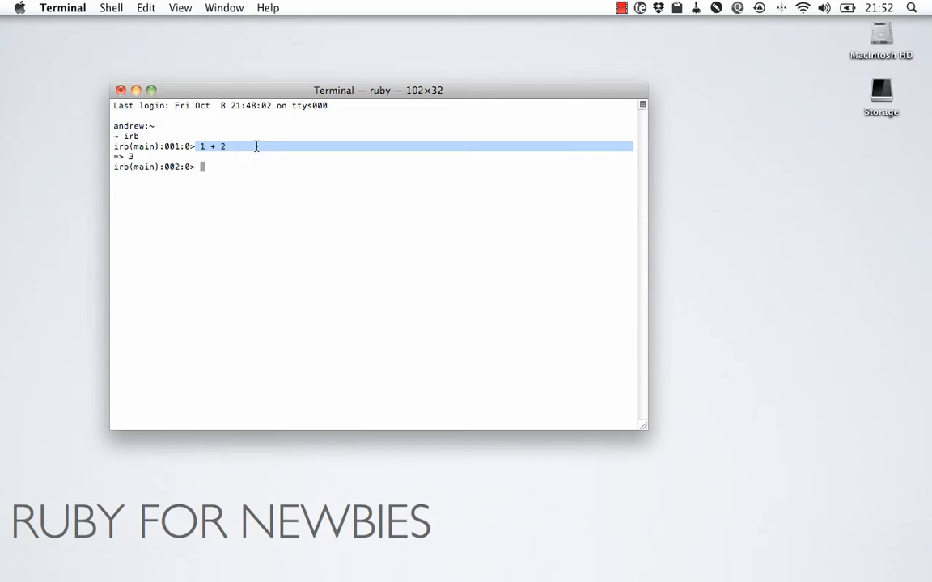
click(278, 147)
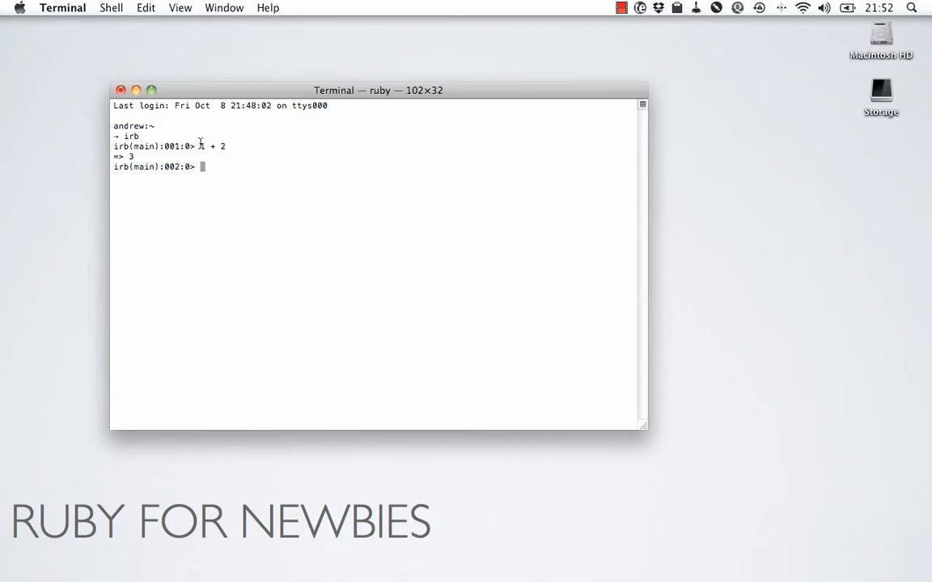
mouse_move(271, 146)
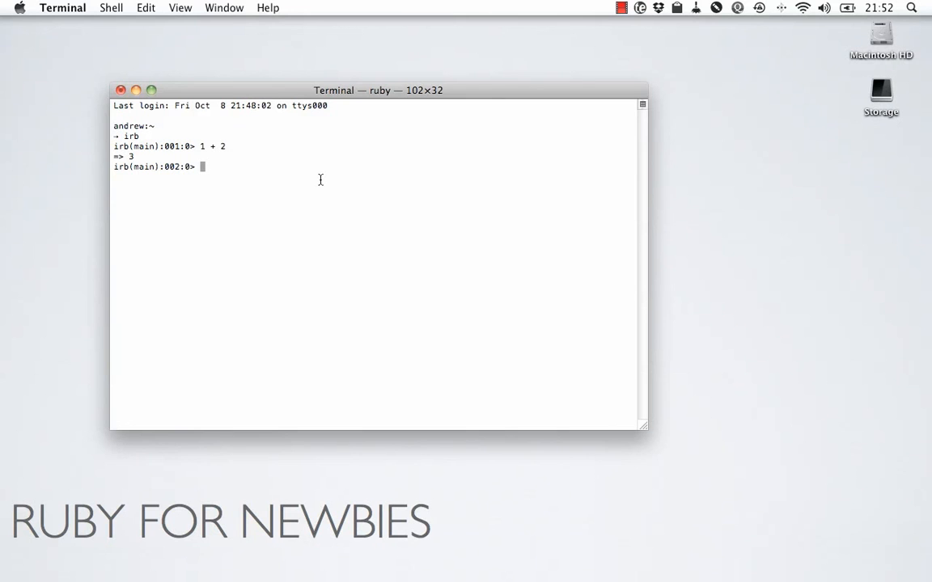
- Run print("hello world") and highlight its output with the nil return value
text(print)
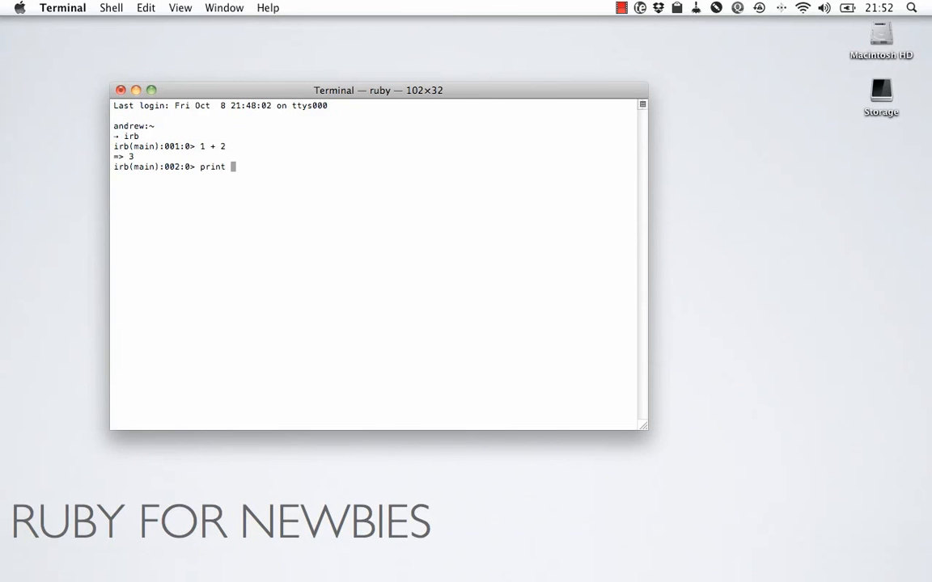
text((")
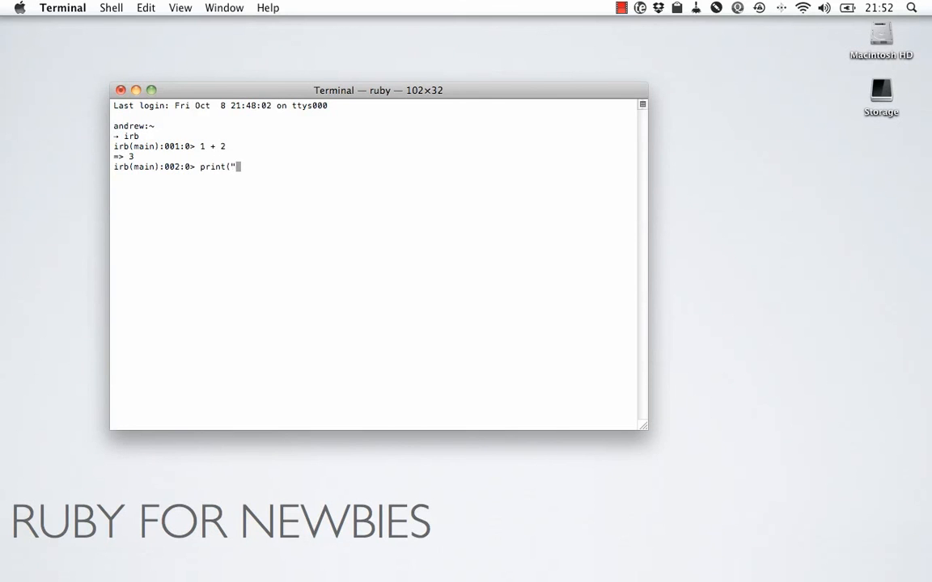
text(hello wo)
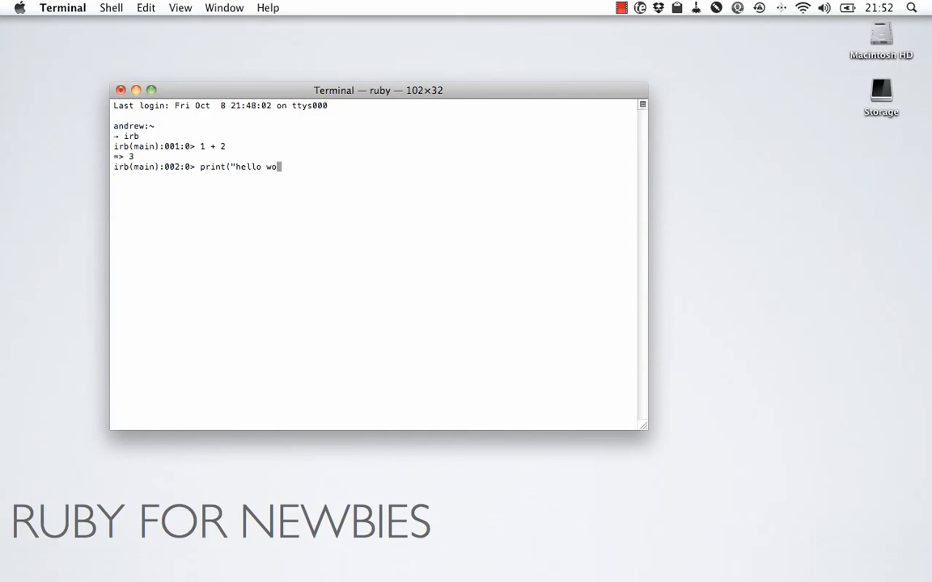
text(l)
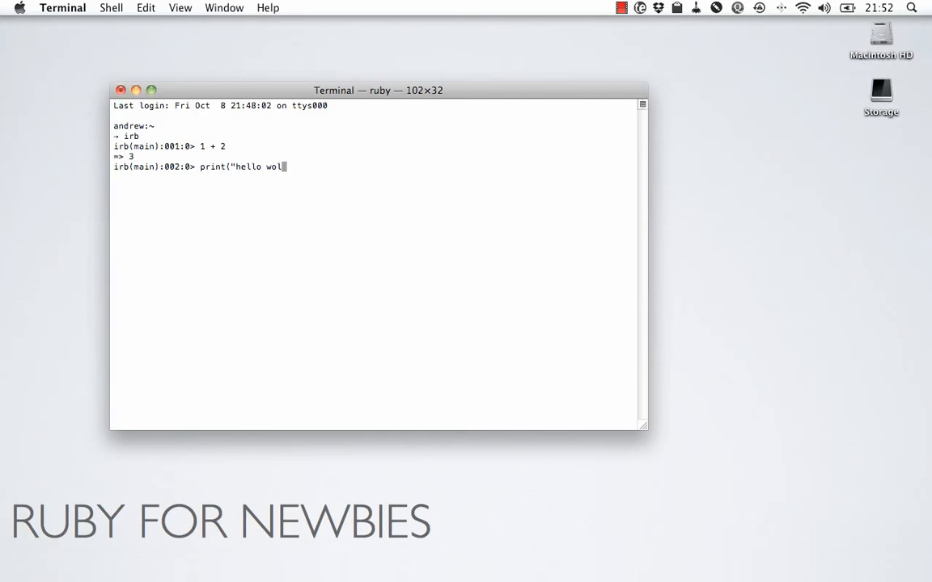
text(rld"))
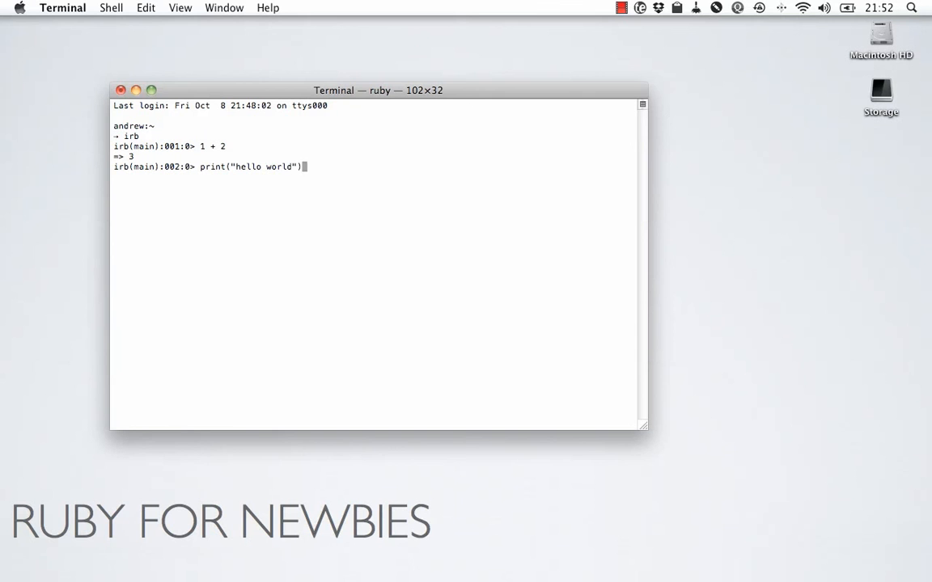
key(Return)
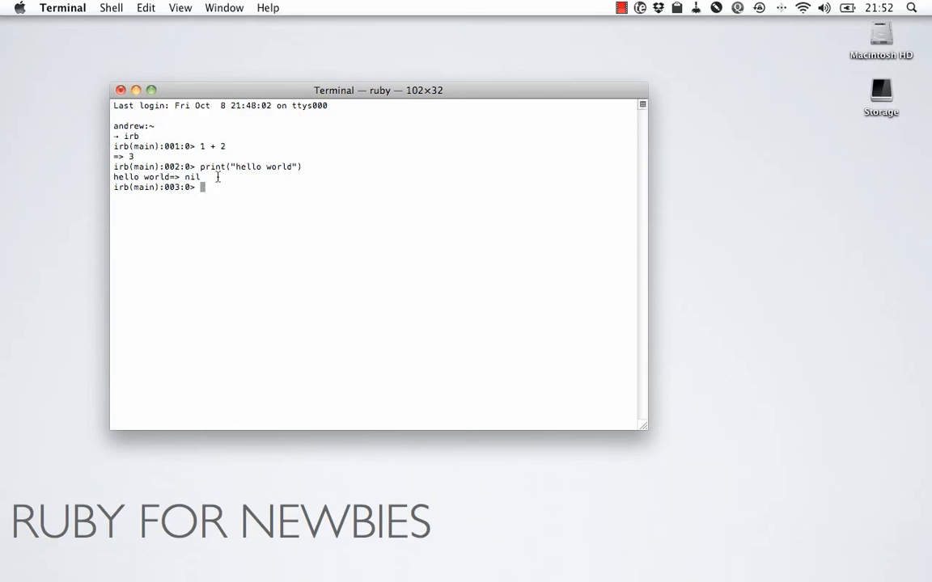
double_click(141, 177)
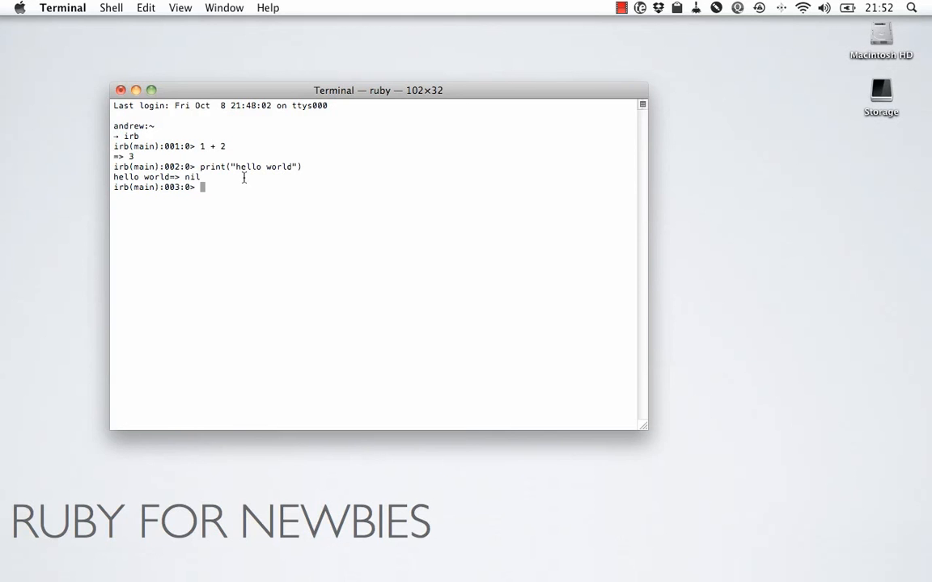
mouse_move(232, 187)
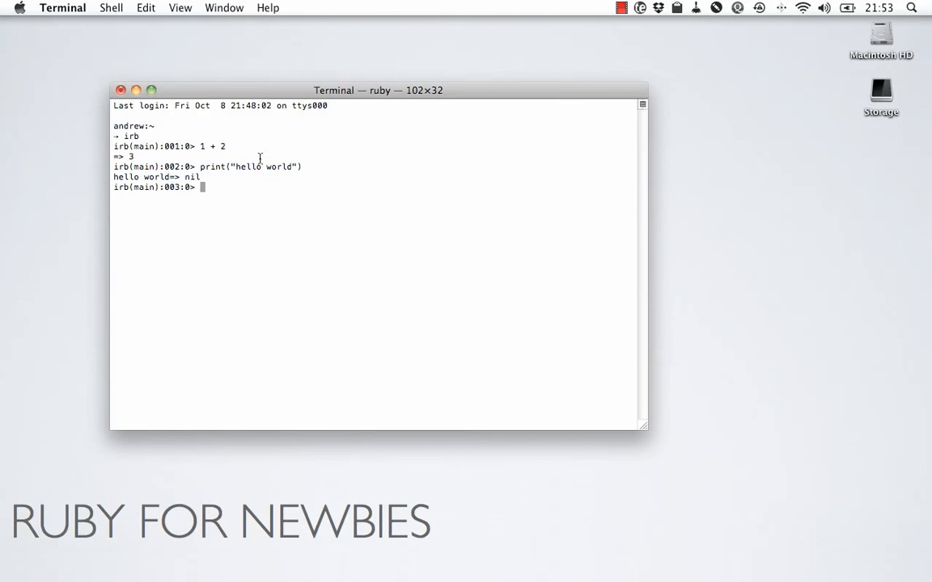
mouse_move(292, 175)
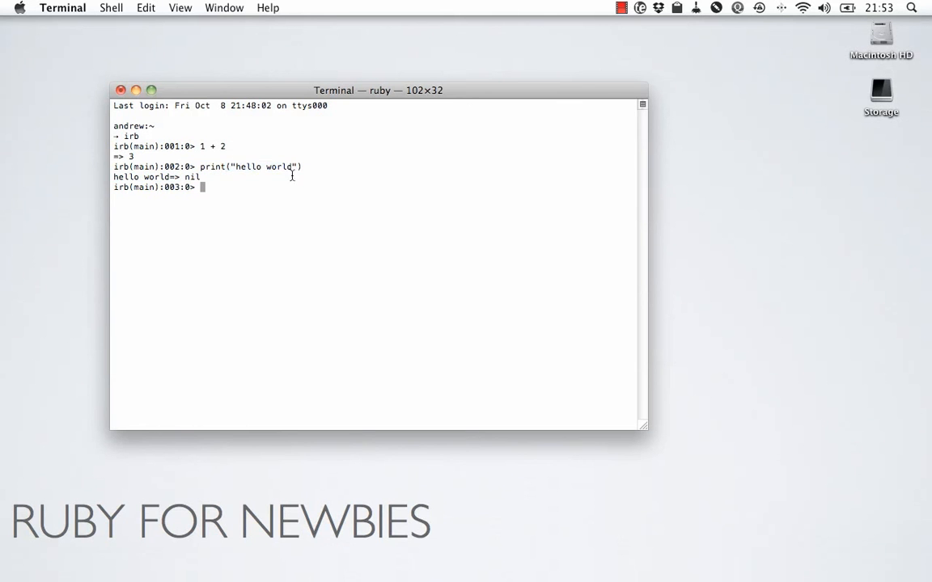
mouse_move(403, 201)
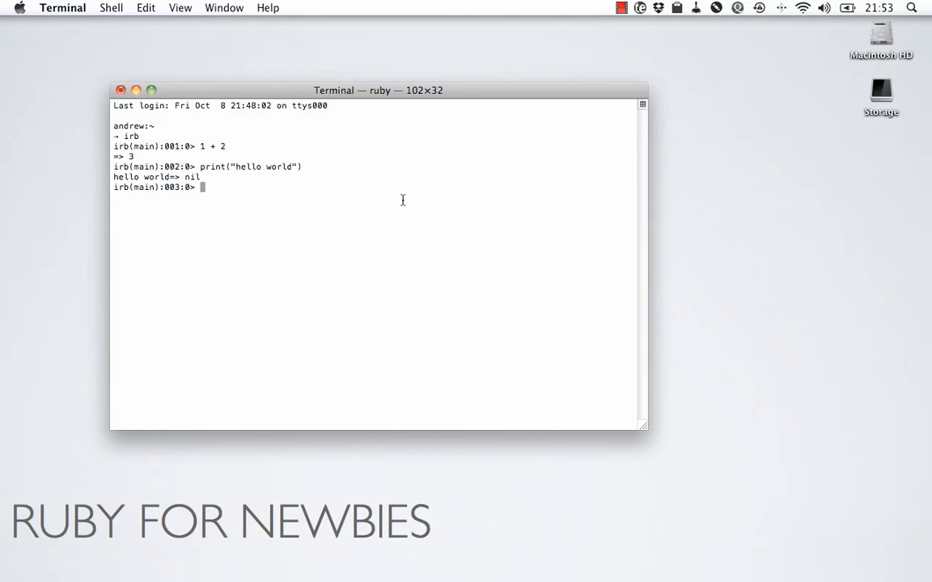
- Run puts "hello world" and highlight its output lines to compare with print
text(puts)
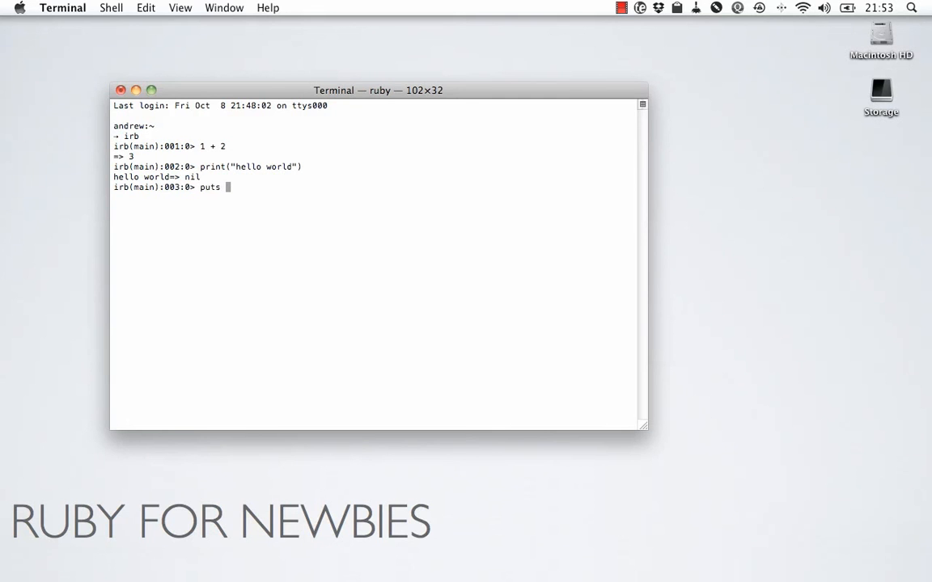
text("hello world)
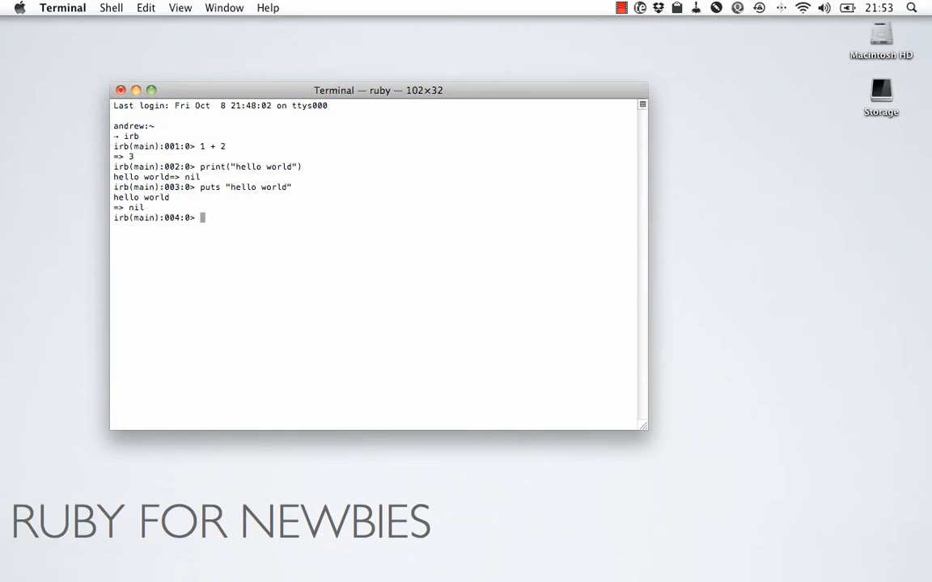
double_click(141, 197)
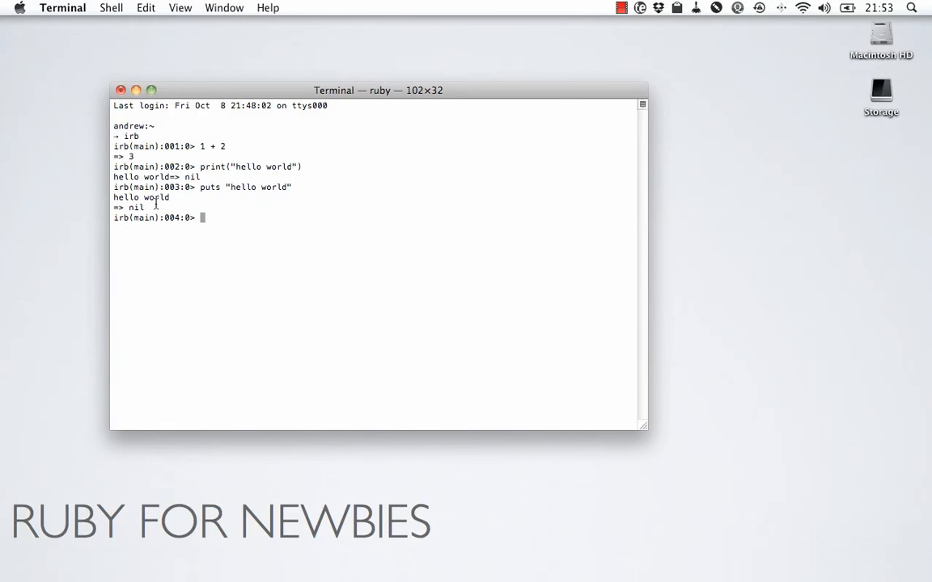
double_click(210, 187)
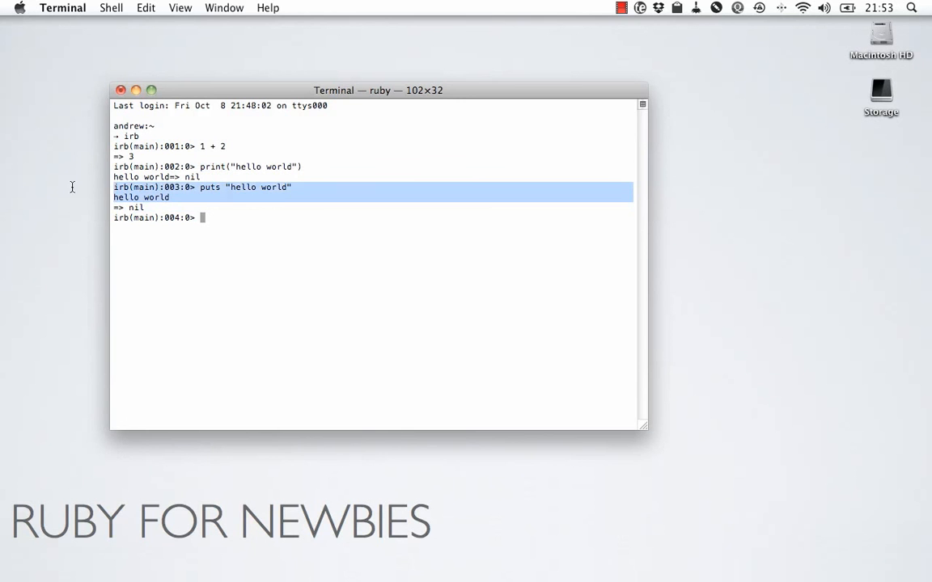
click(200, 212)
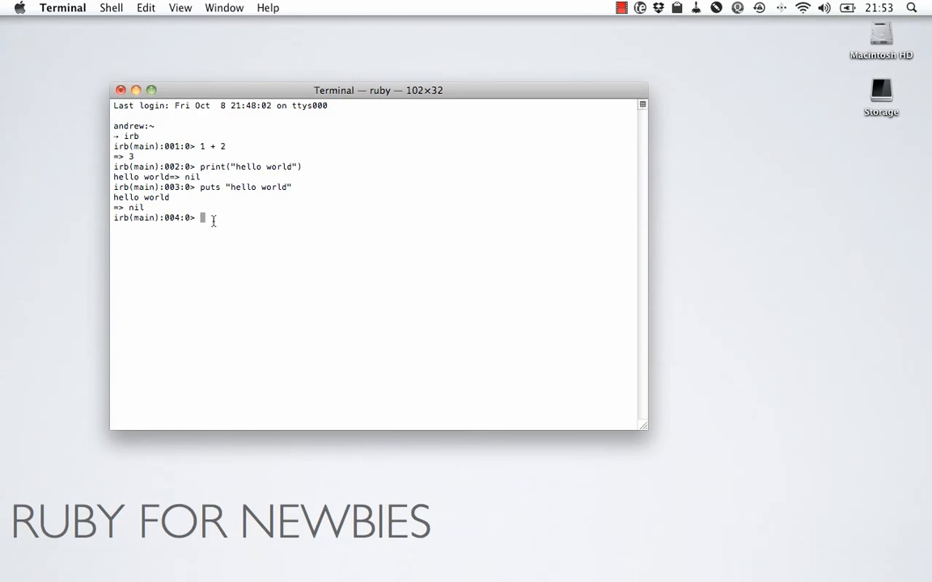
mouse_move(322, 179)
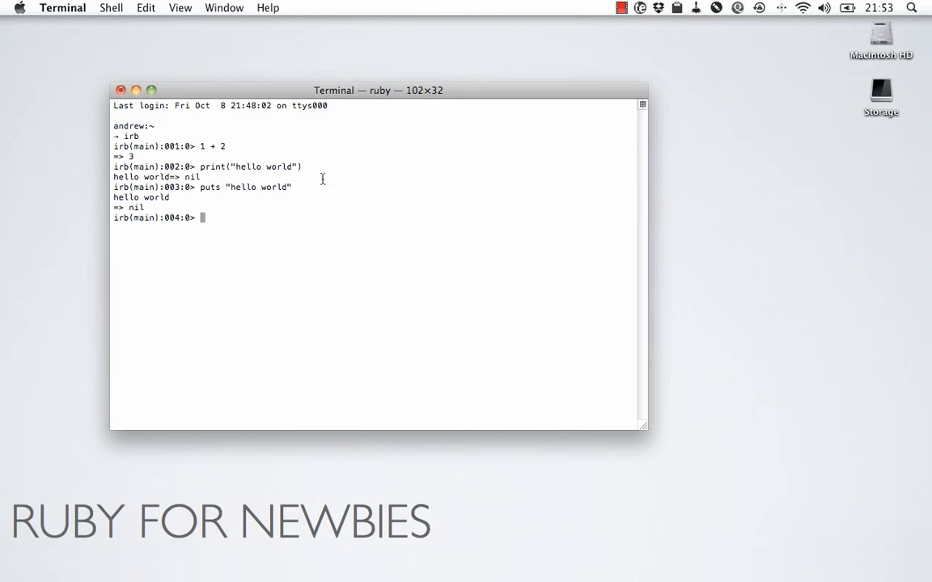
mouse_move(383, 196)
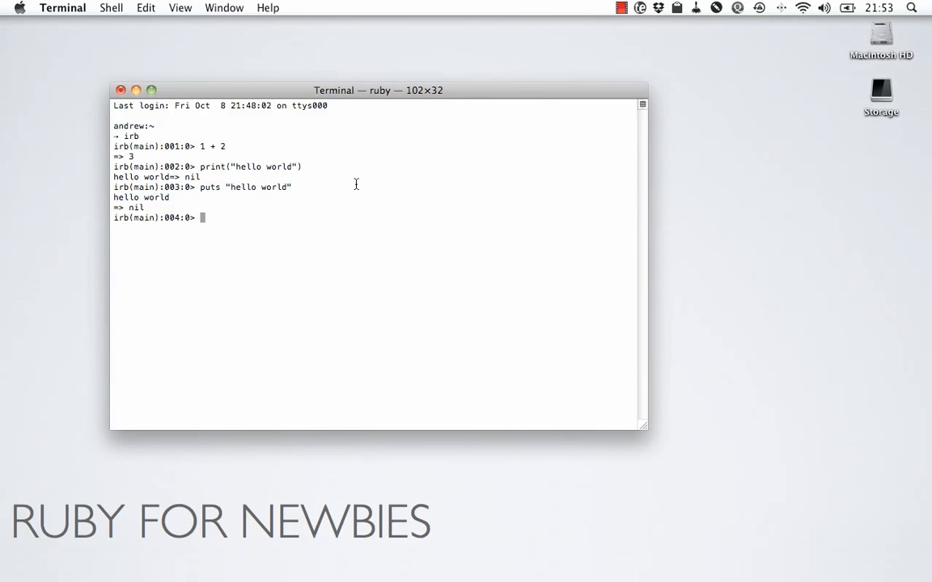
mouse_move(244, 198)
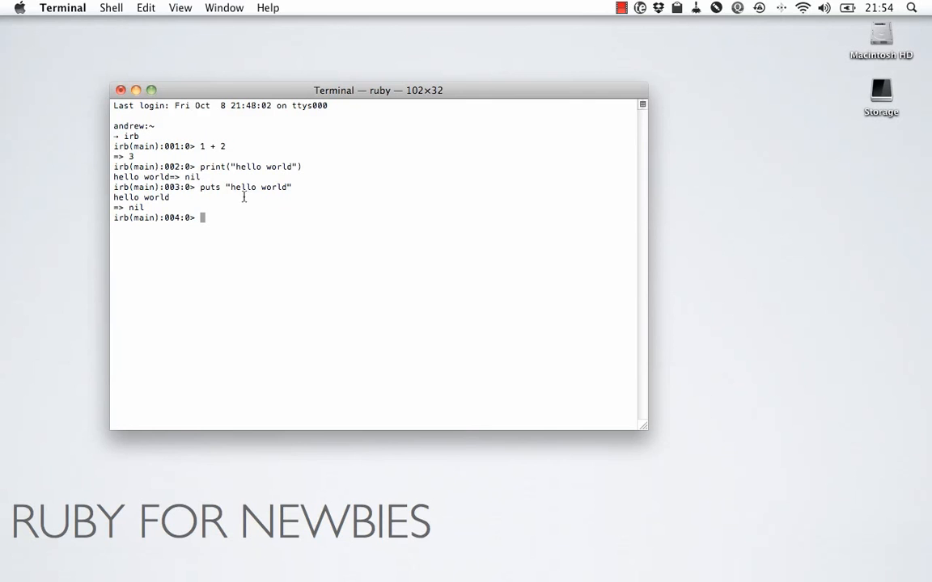
double_click(209, 187)
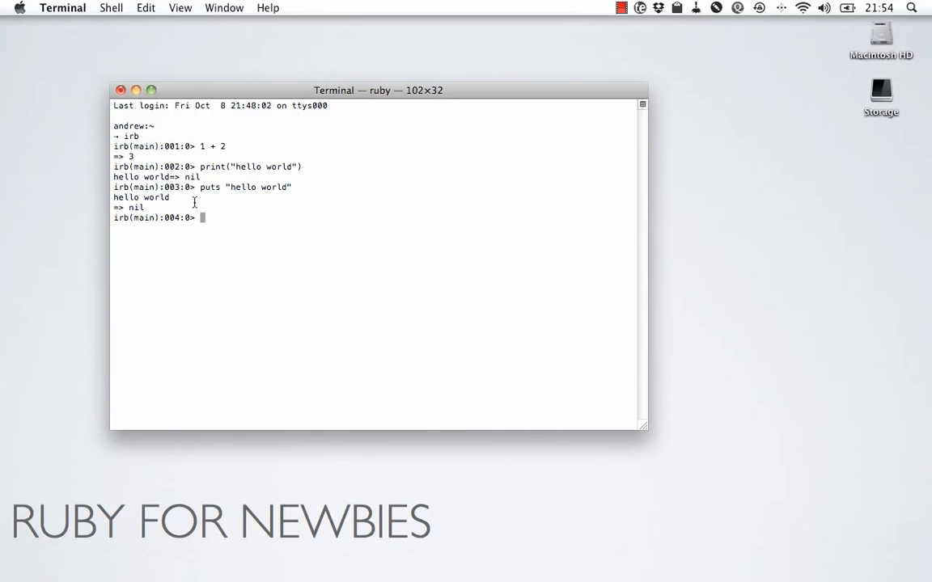
mouse_move(264, 227)
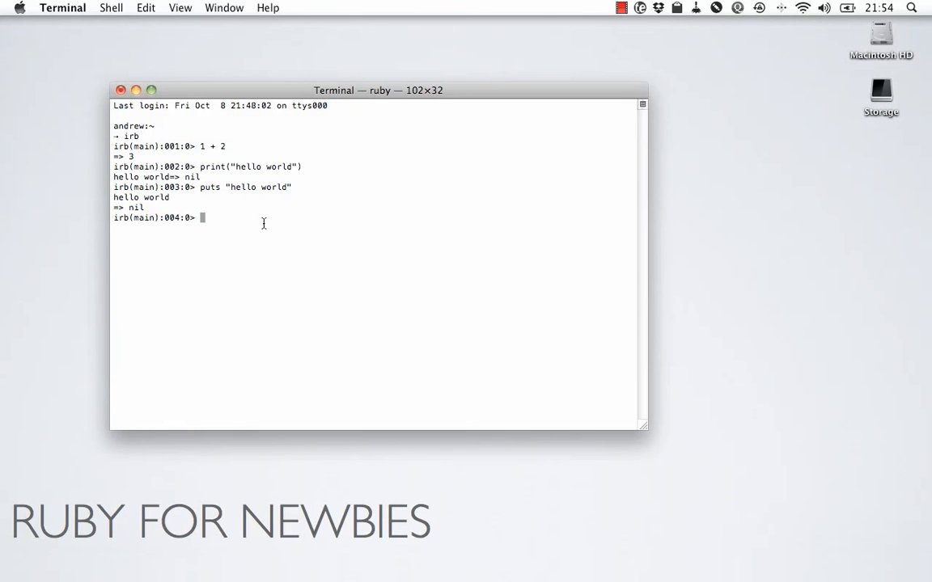
- Define greet with the body return "Hi there", closed by end
text(functio)
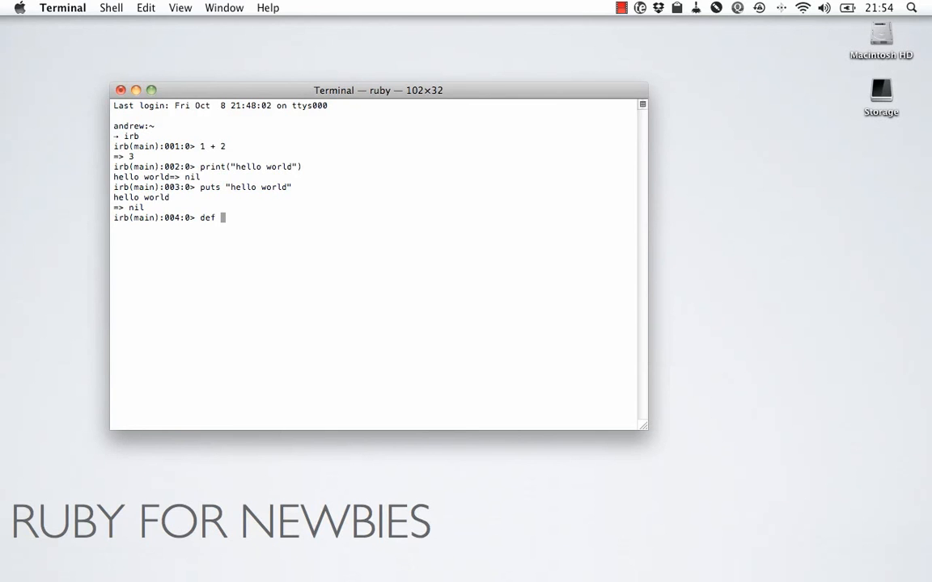
text(greet)
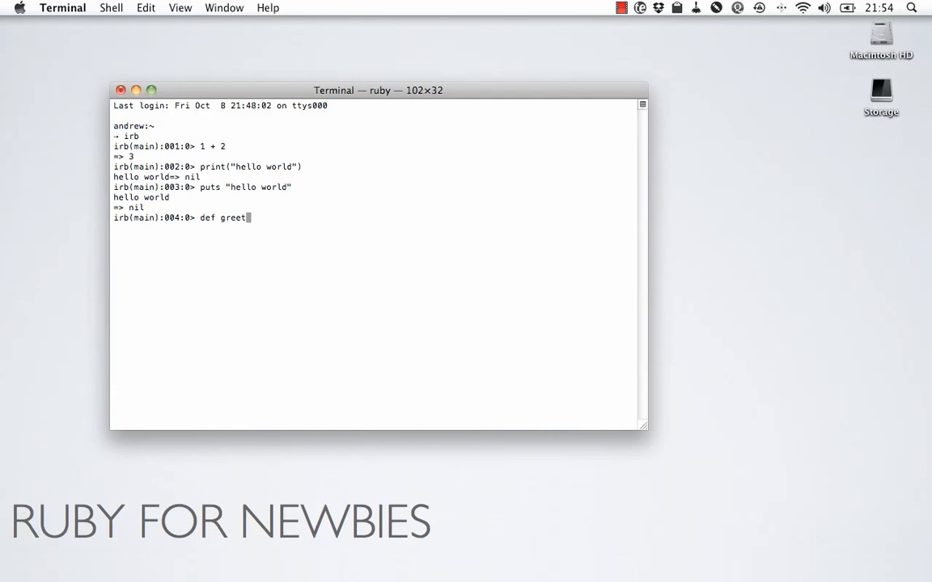
text({)
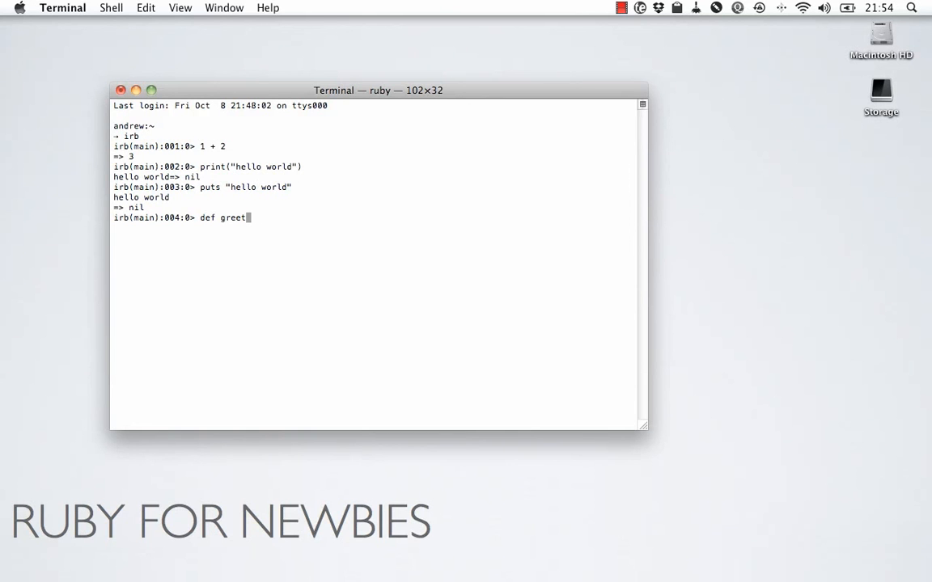
key(Return)
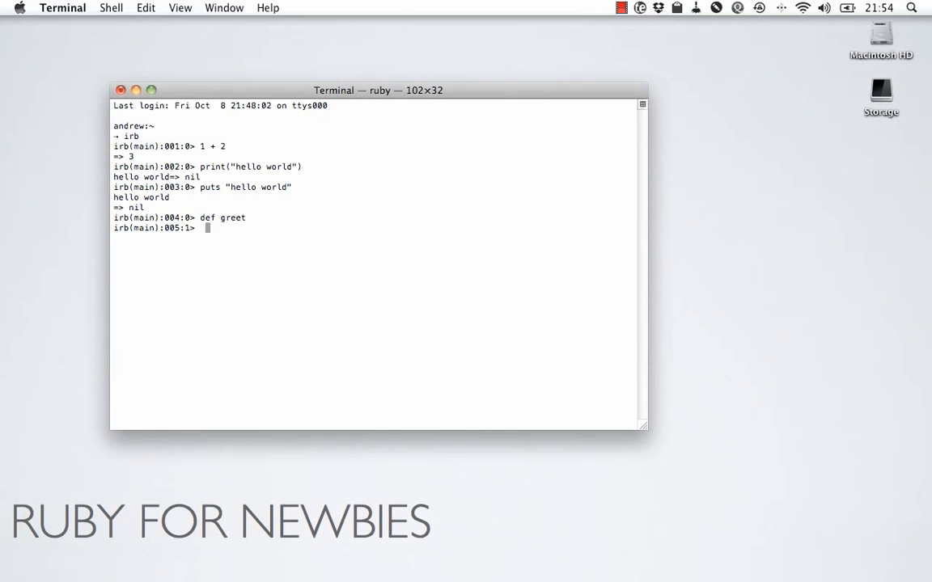
text(return)
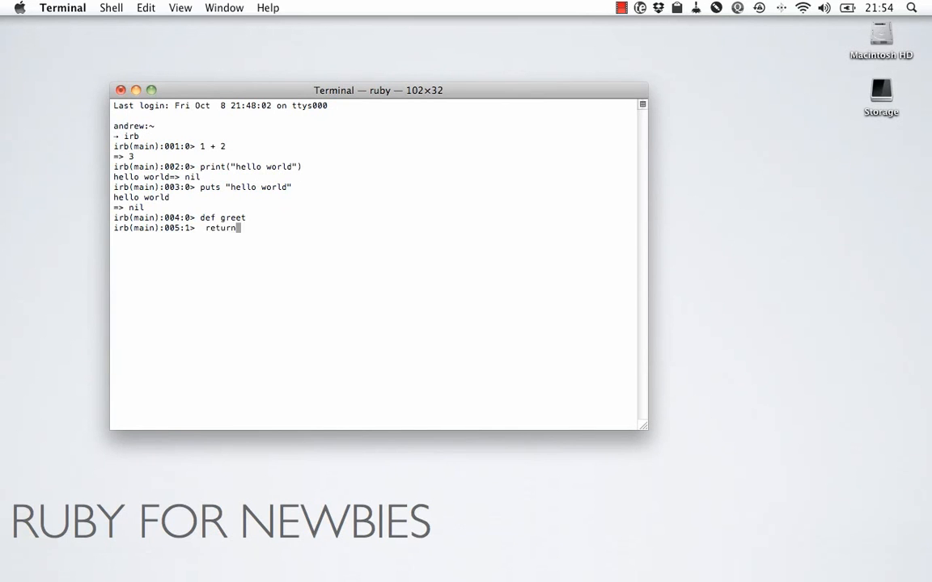
text("H)
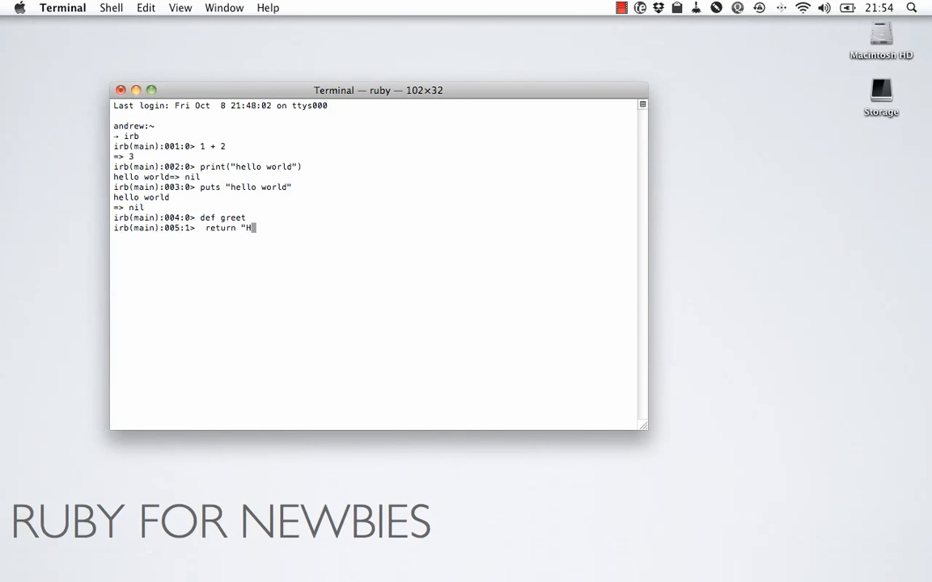
text(i there")
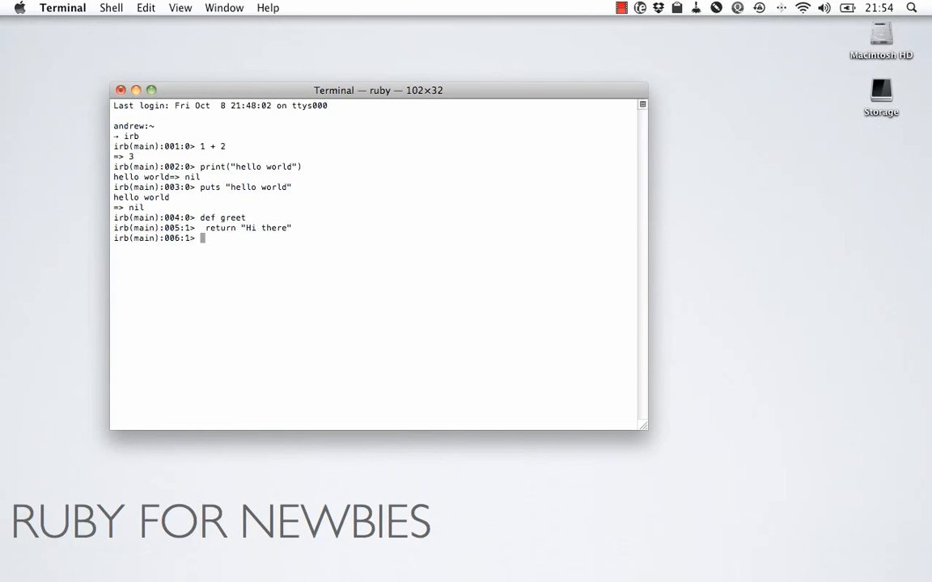
text(end)
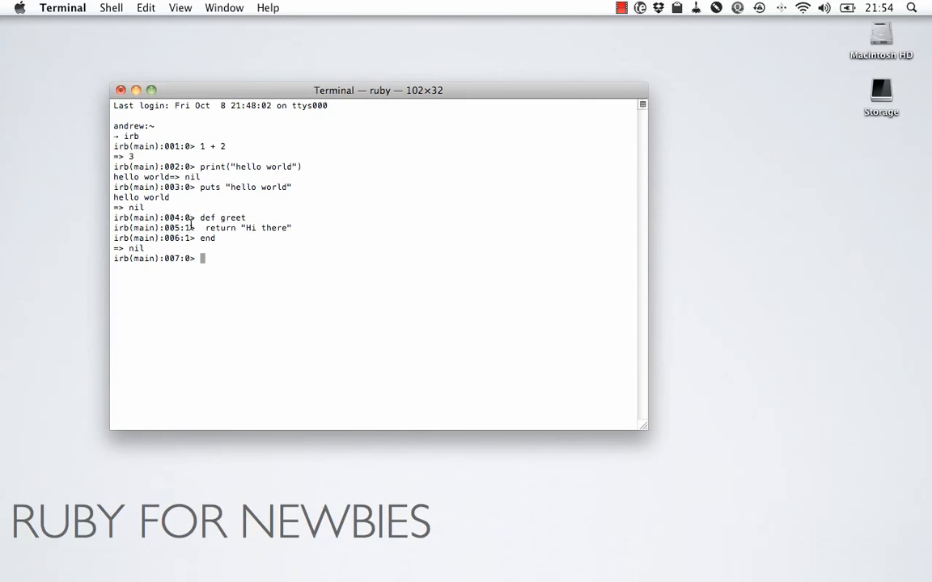
- Highlight the nil that irb reported for the greet definition
drag(197, 217, 230, 238)
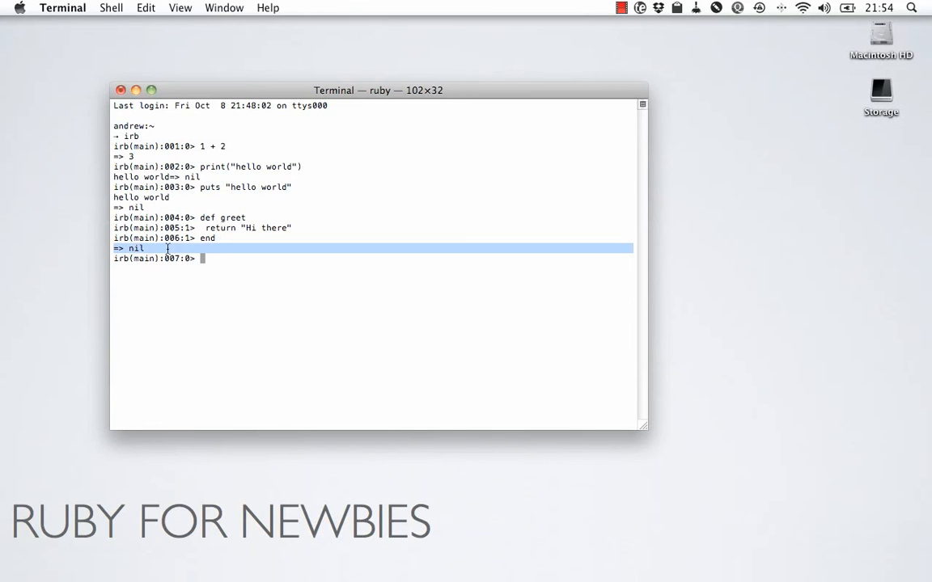
mouse_move(65, 250)
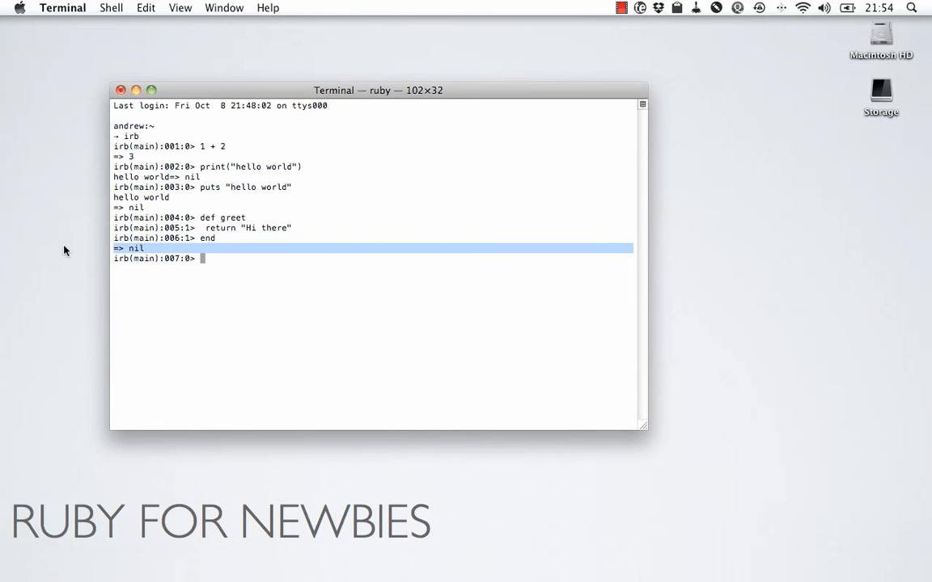
click(254, 258)
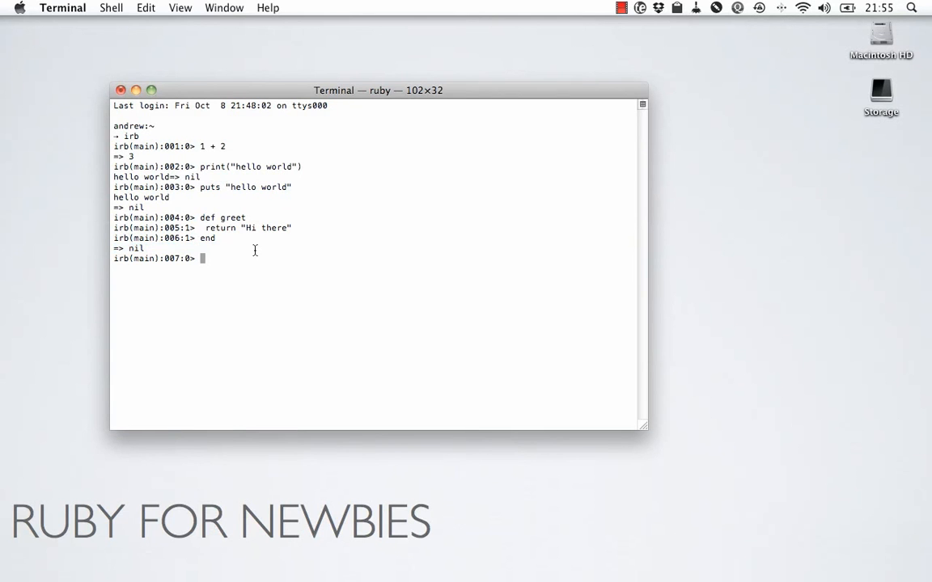
mouse_move(209, 216)
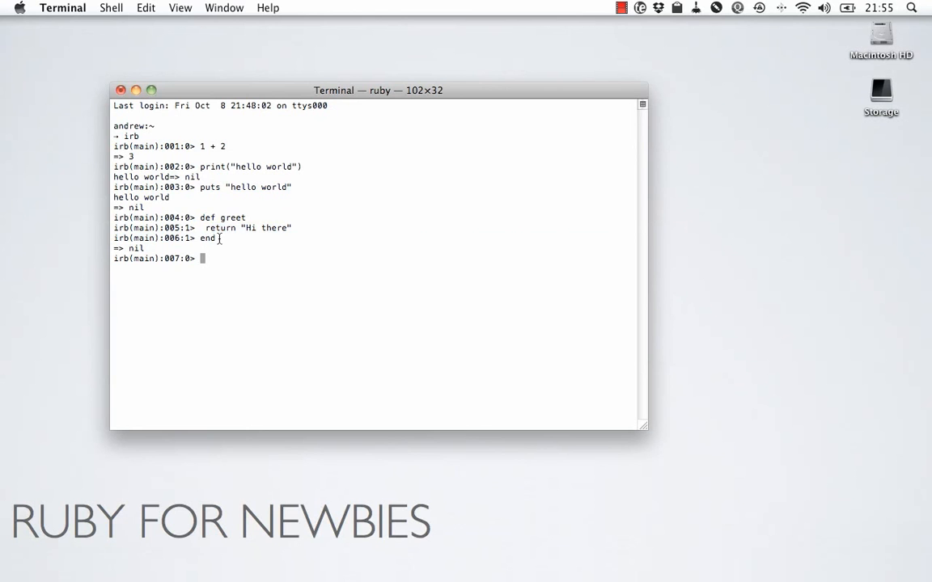
triple_click(130, 249)
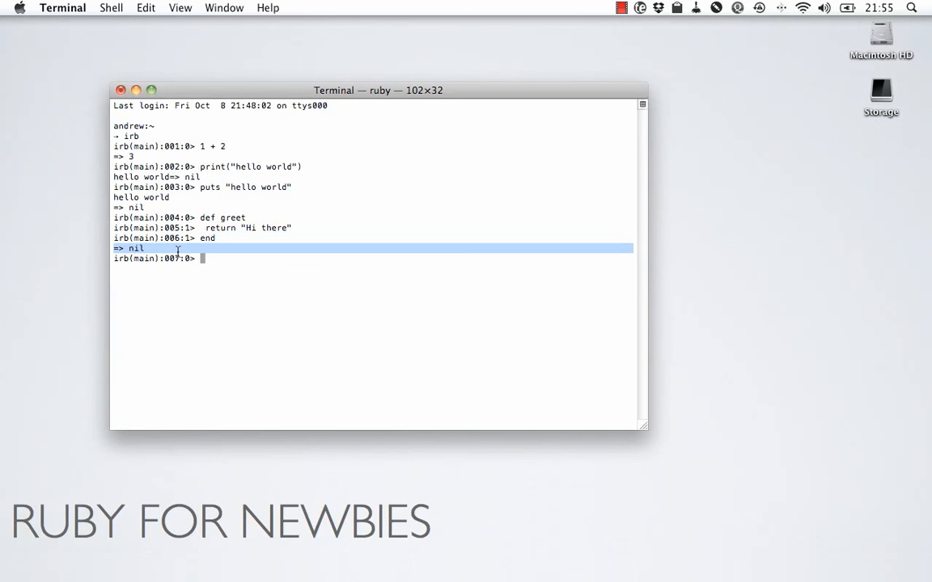
click(324, 248)
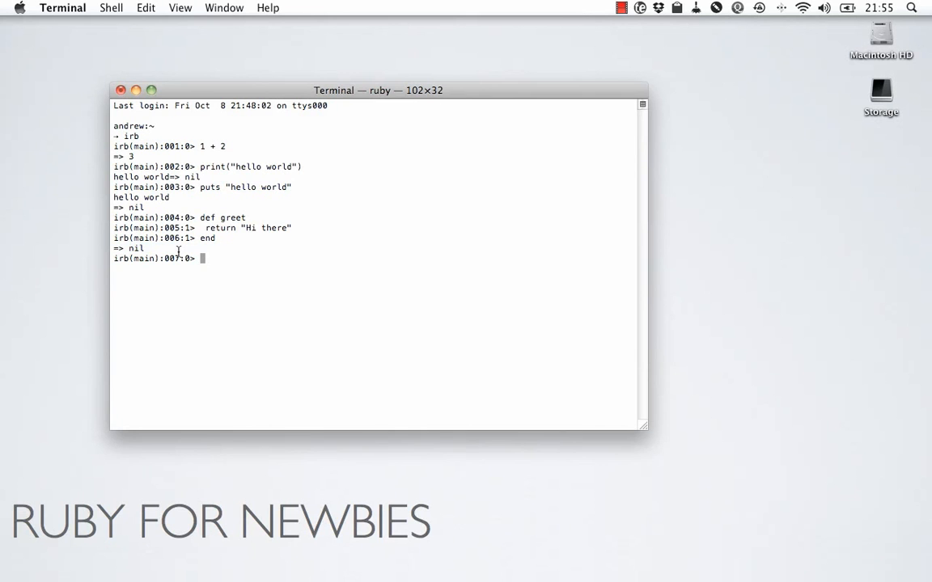
drag(206, 227, 275, 228)
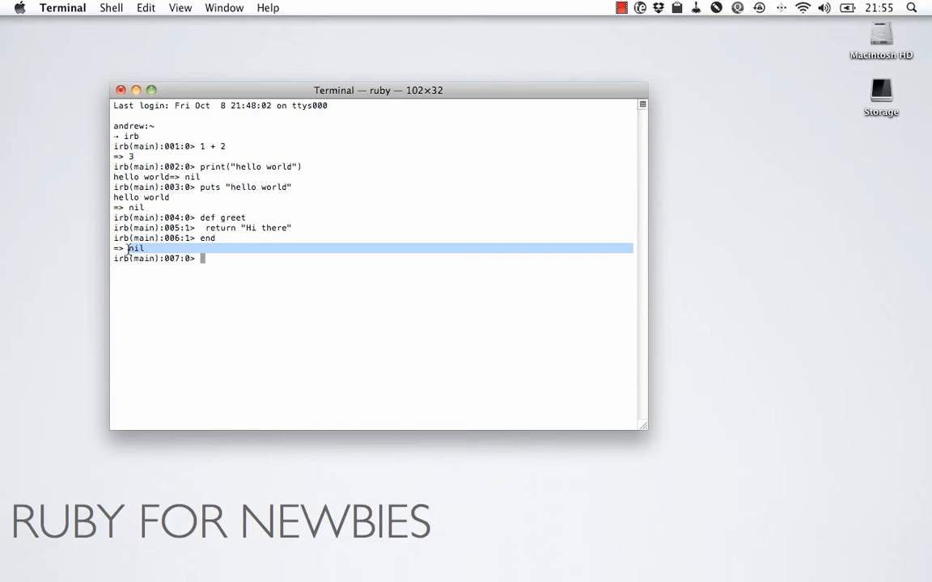
mouse_move(192, 253)
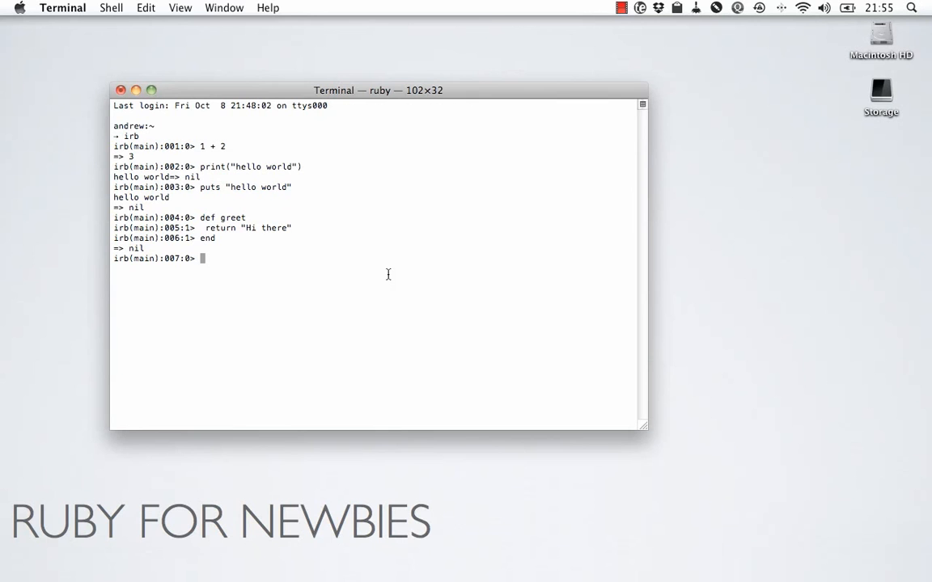
- Call greet and highlight its returned "Hi there"
text(gett)
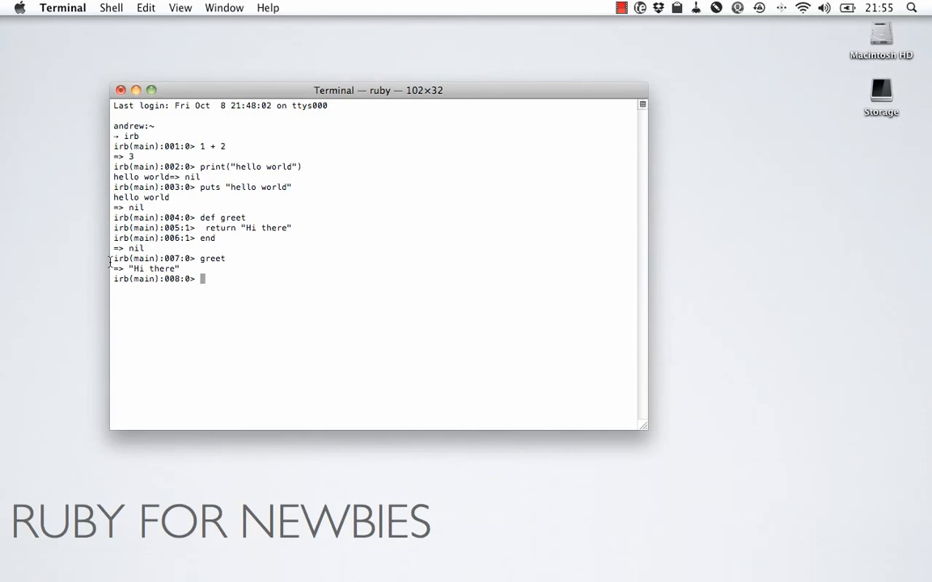
triple_click(154, 269)
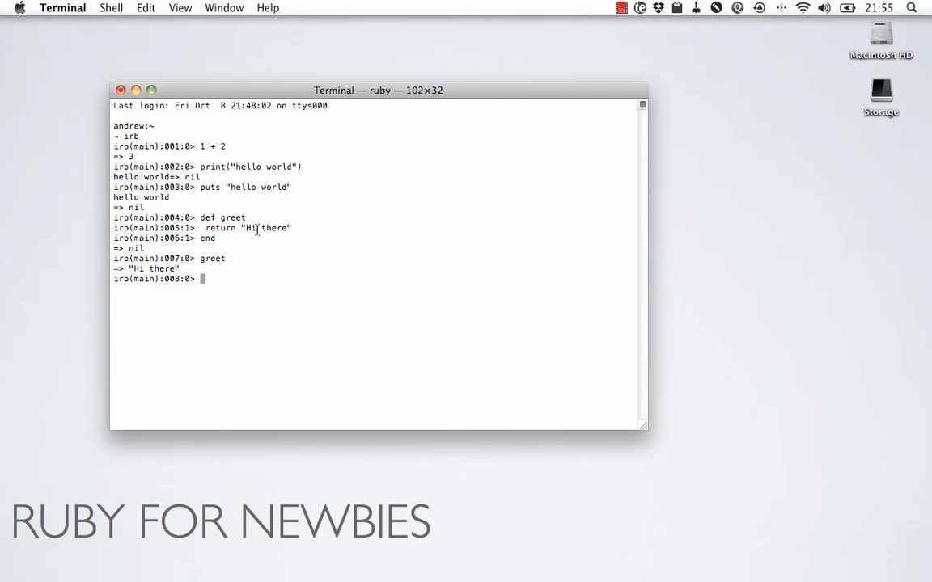
double_click(221, 228)
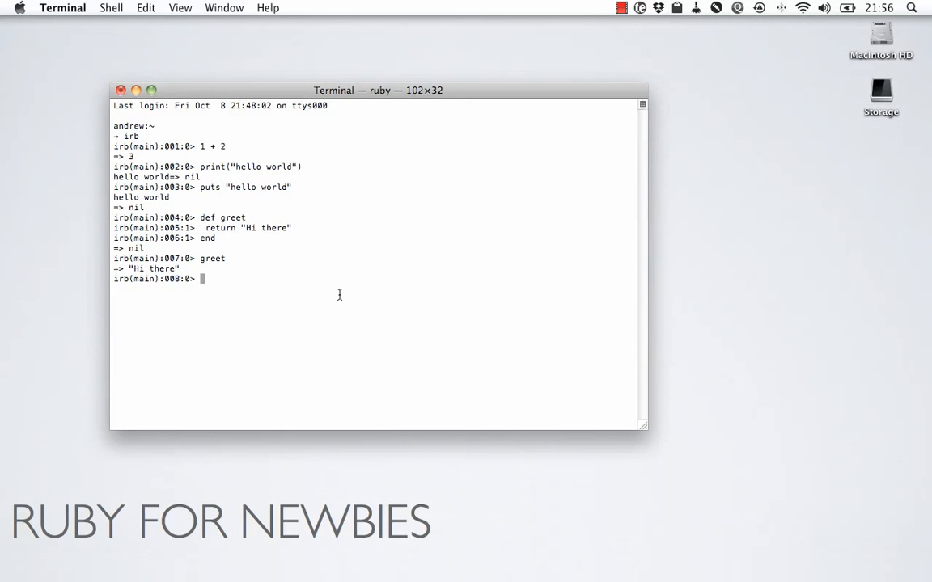
- Define greet2 returning the multi-line "Hi there, how are you?", then call it
text(def)
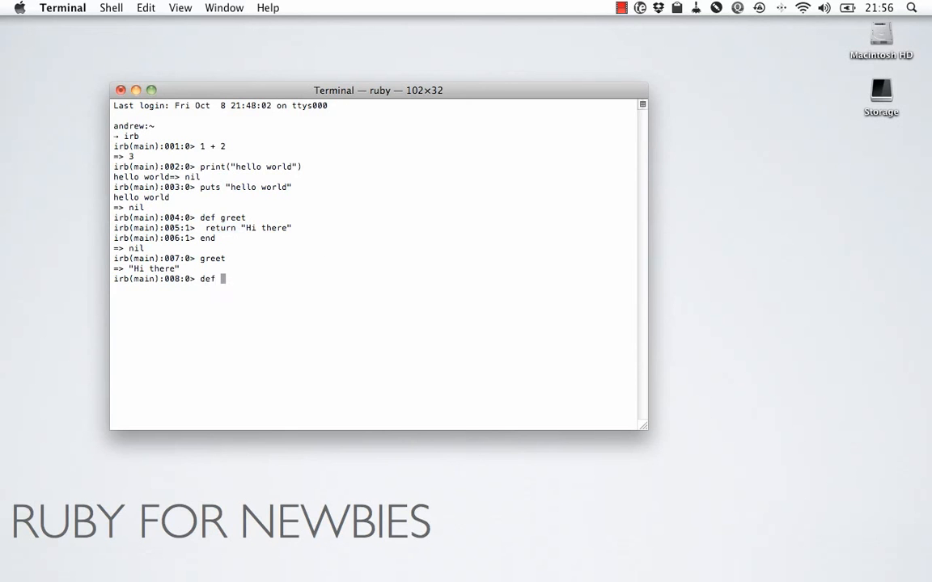
text(geet)
text("Hi there, how are)
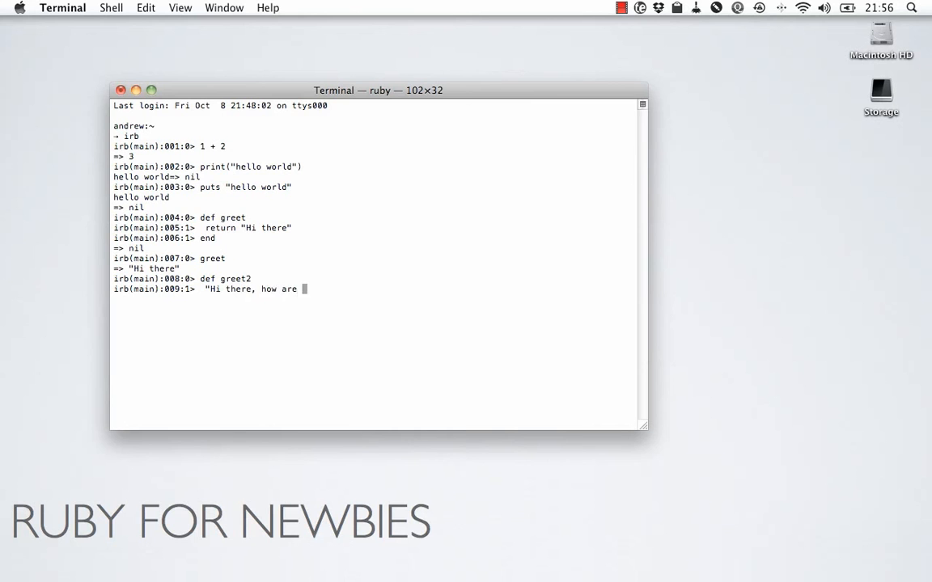
text(you?)
text(")
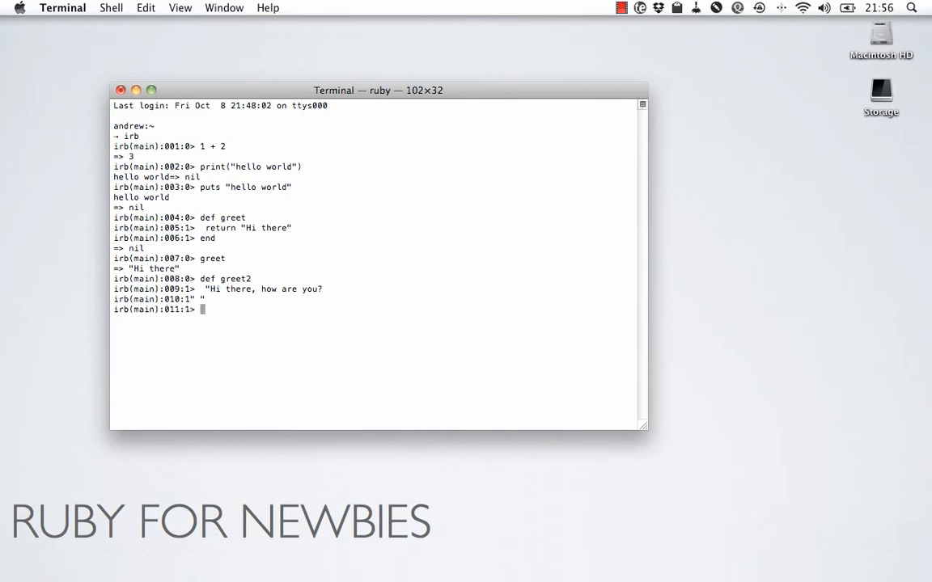
text(end)
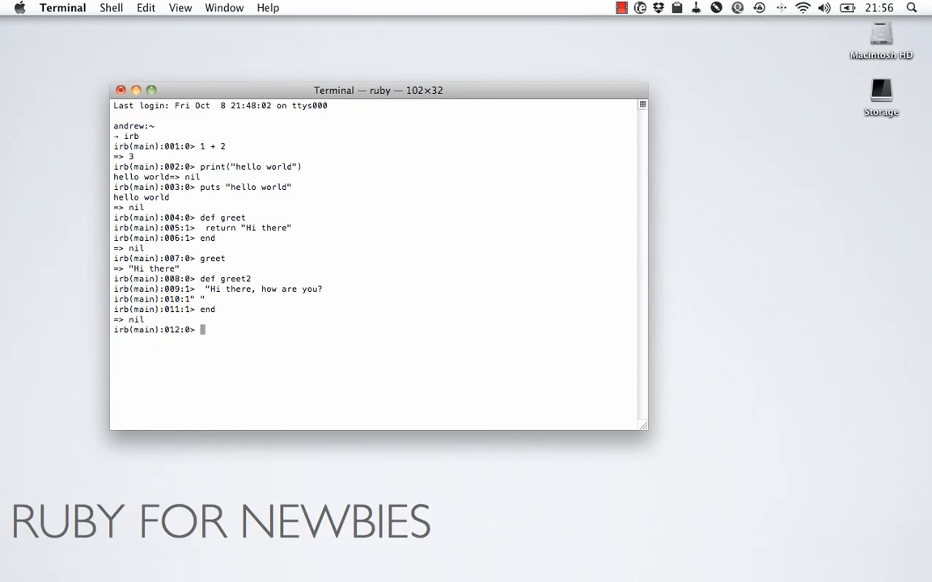
mouse_move(343, 289)
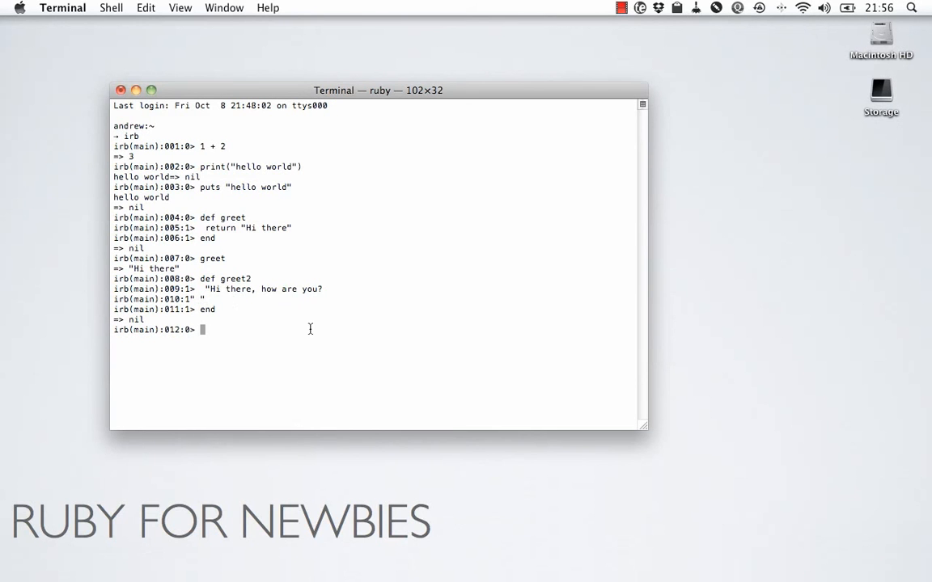
text(greet2)
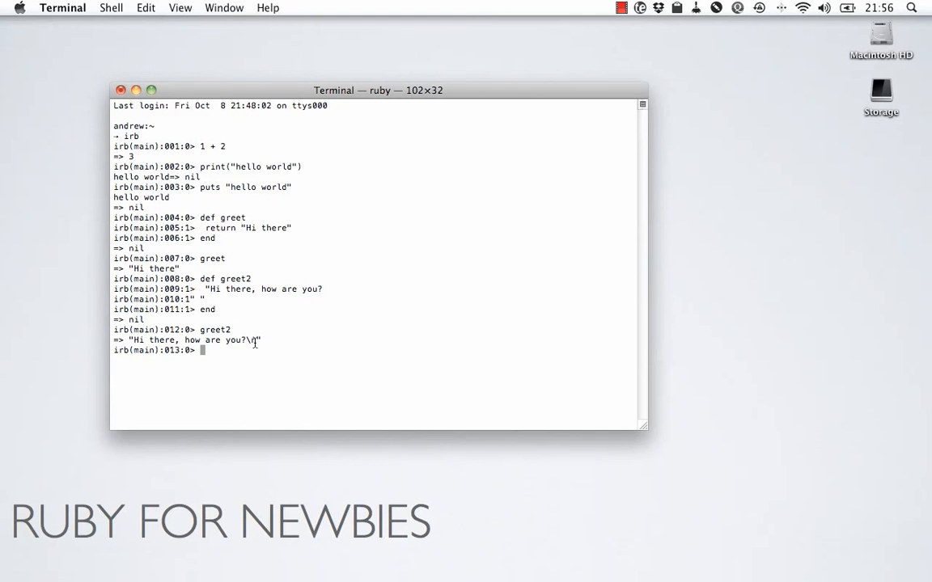
drag(126, 339, 259, 340)
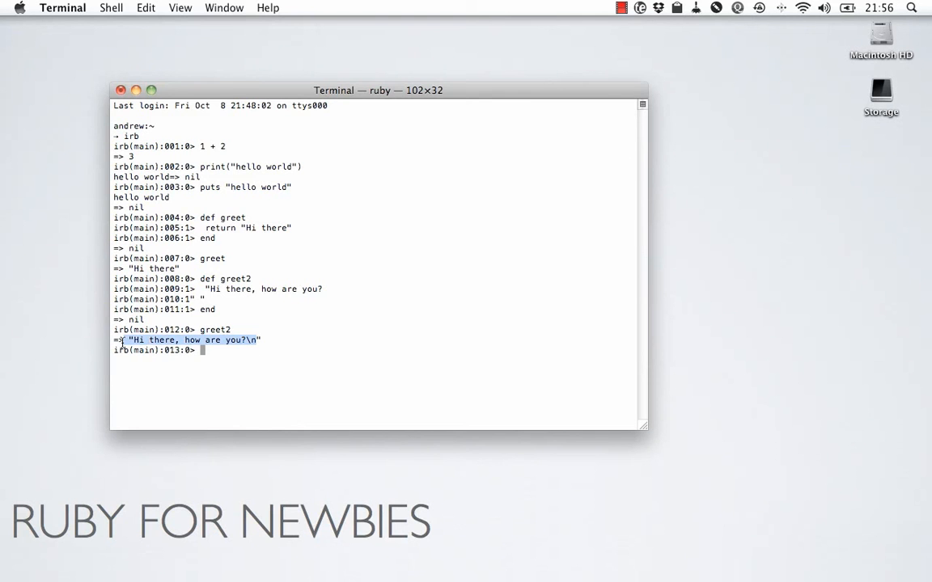